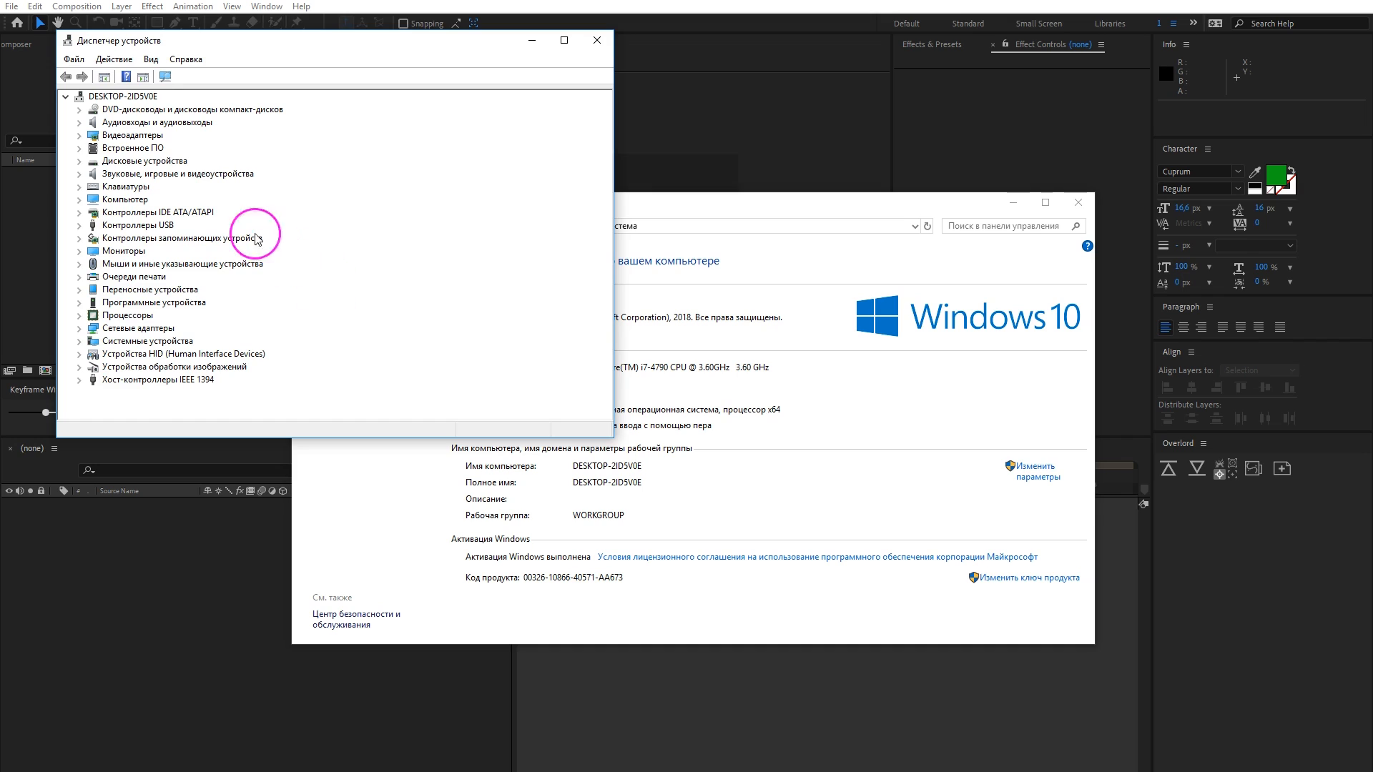
Switch project video rendering from software only to Mercury GPU Acceleration (CUDA) and confirm
double_click(132, 151)
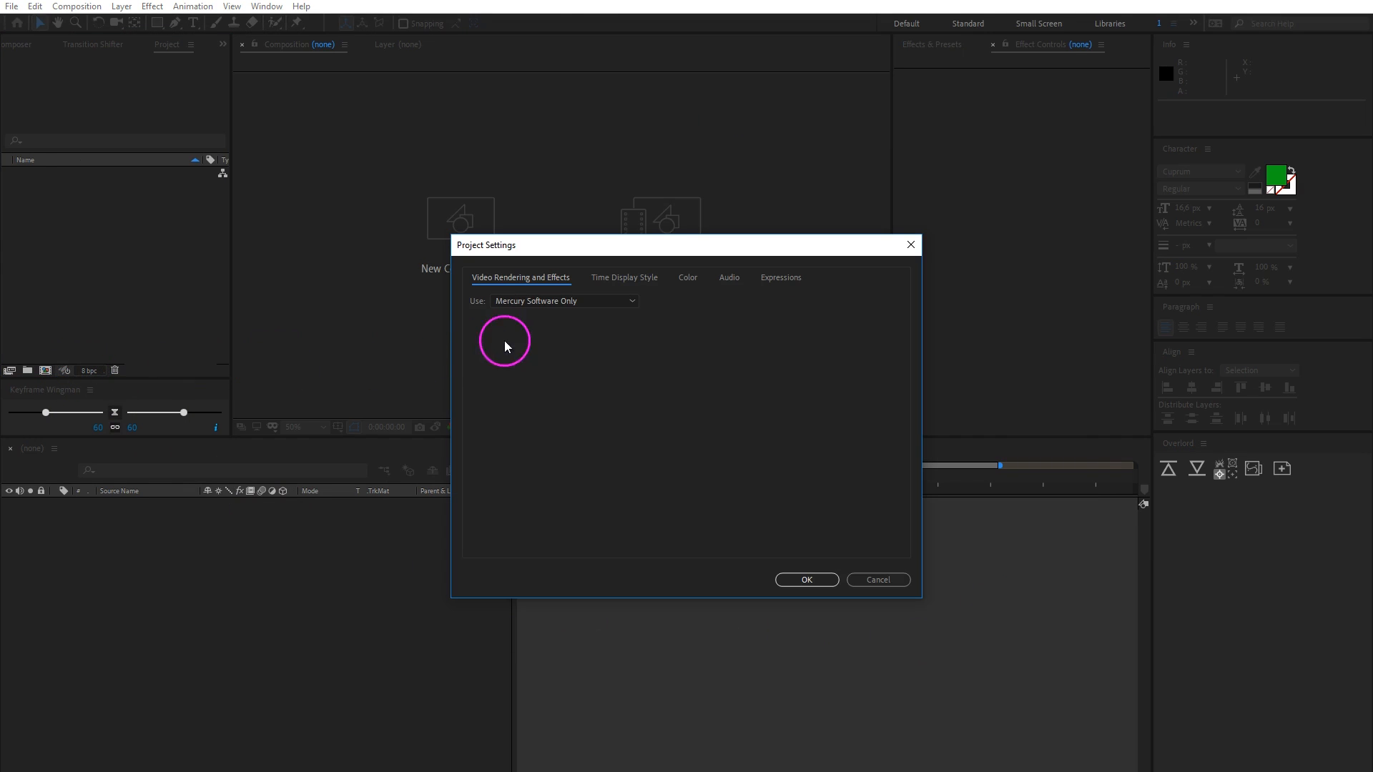
left_click(564, 300)
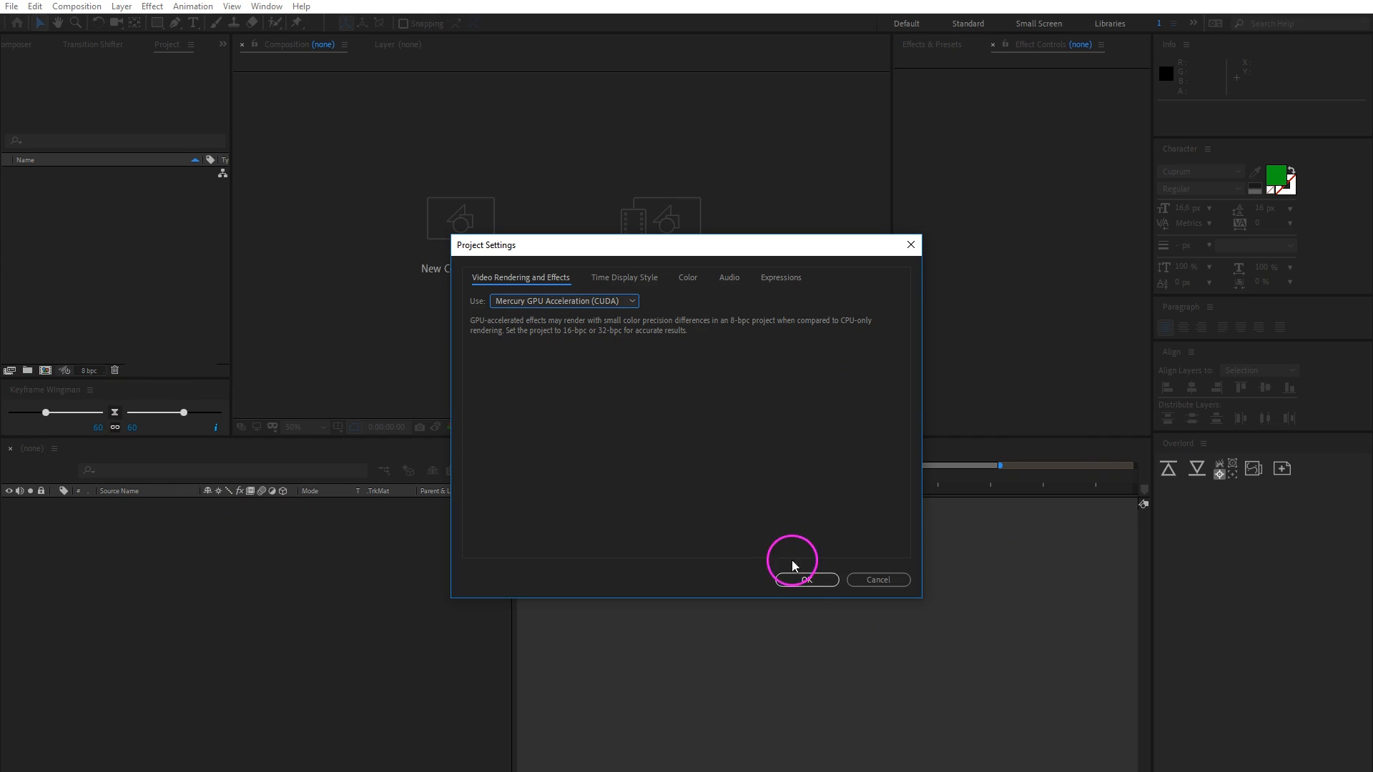
left_click(803, 581)
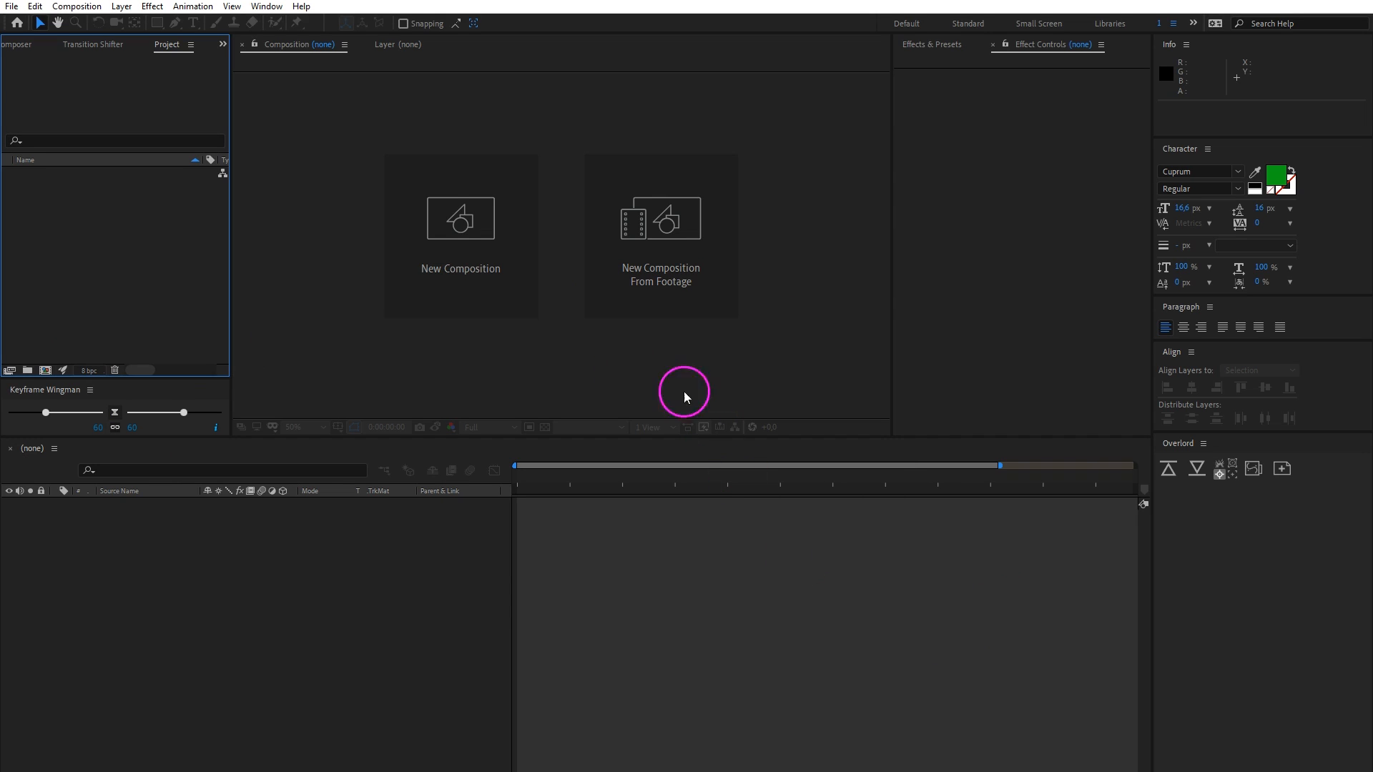
Check the After Effects version information under Help > About
left_click(315, 5)
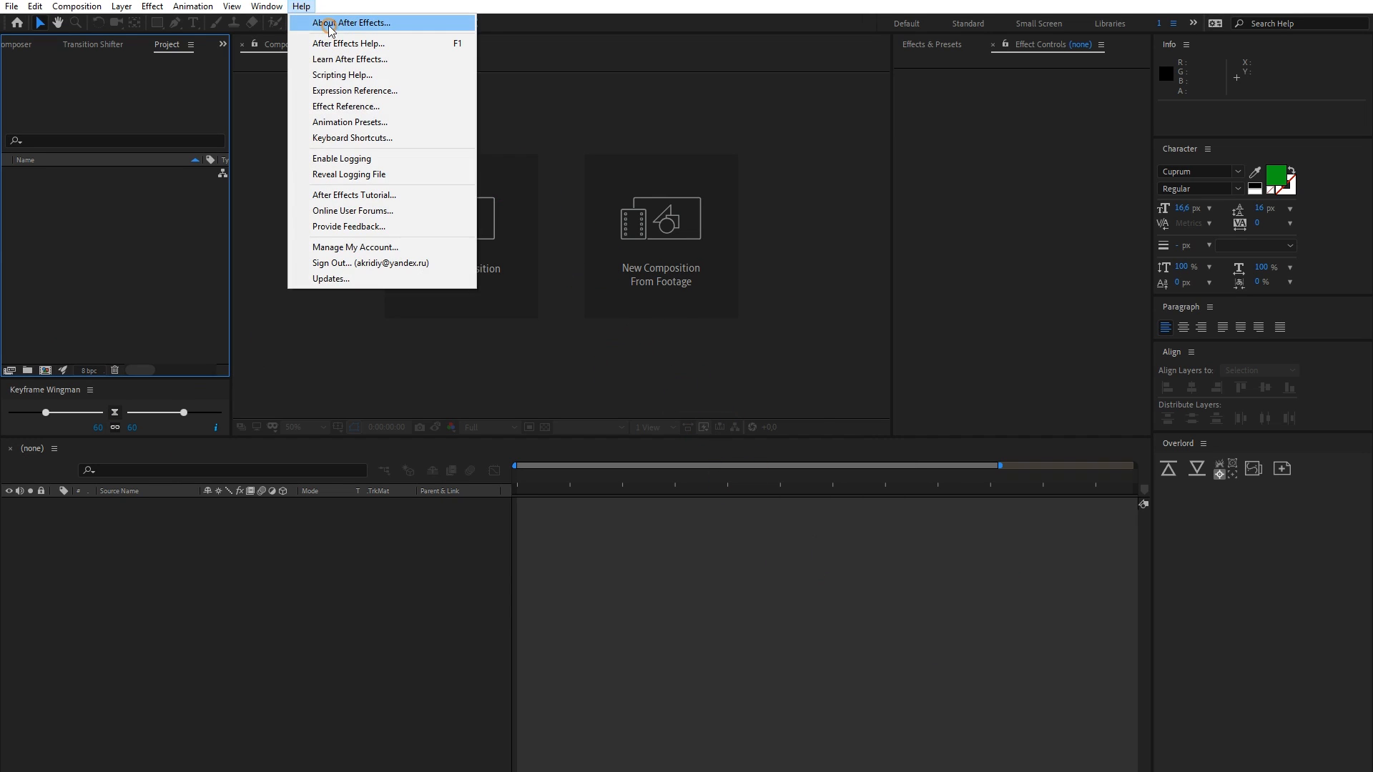
left_click(324, 23)
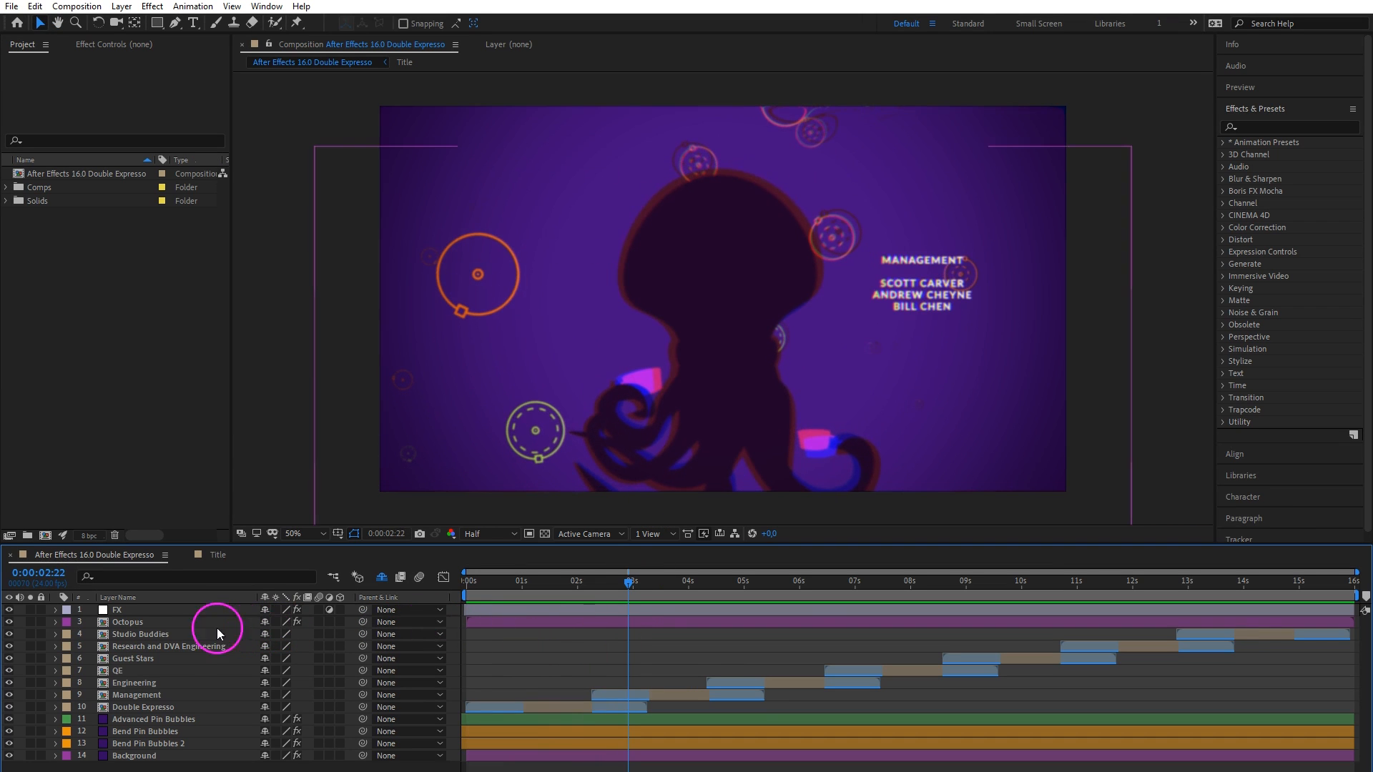
Enter the Vector Octopus precomp and drag the puppet pin on Tentacle 5 Outlines to pose the mug tentacle
double_click(127, 620)
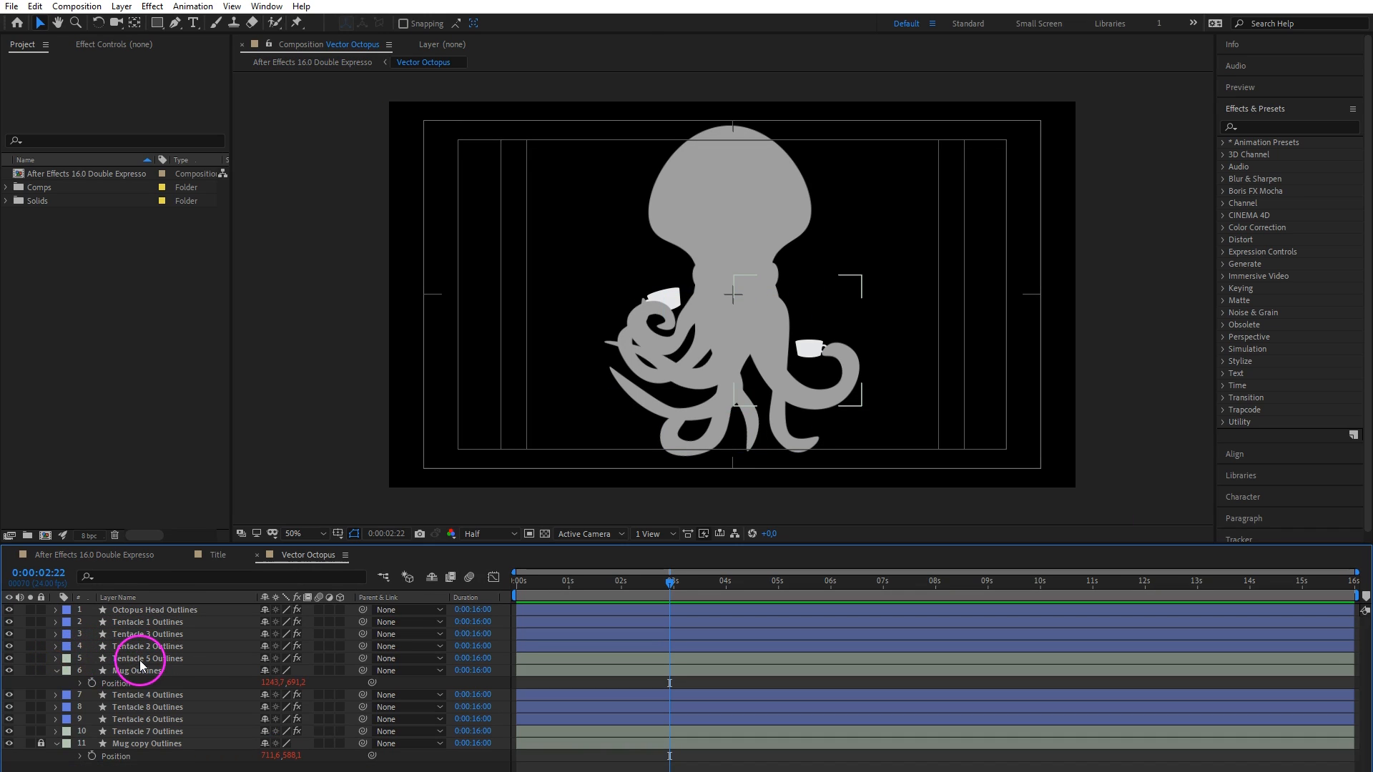
left_click(146, 658)
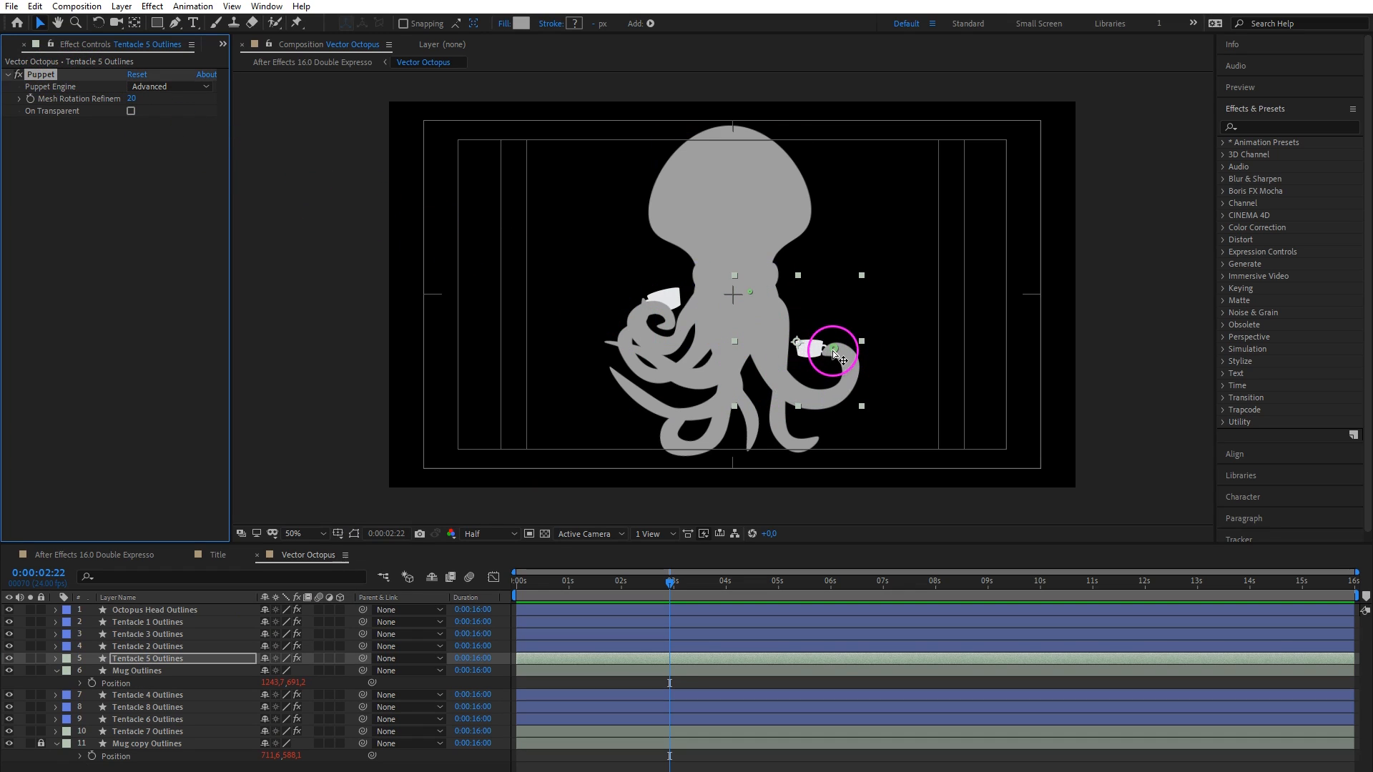
left_click_drag(837, 355, 829, 319)
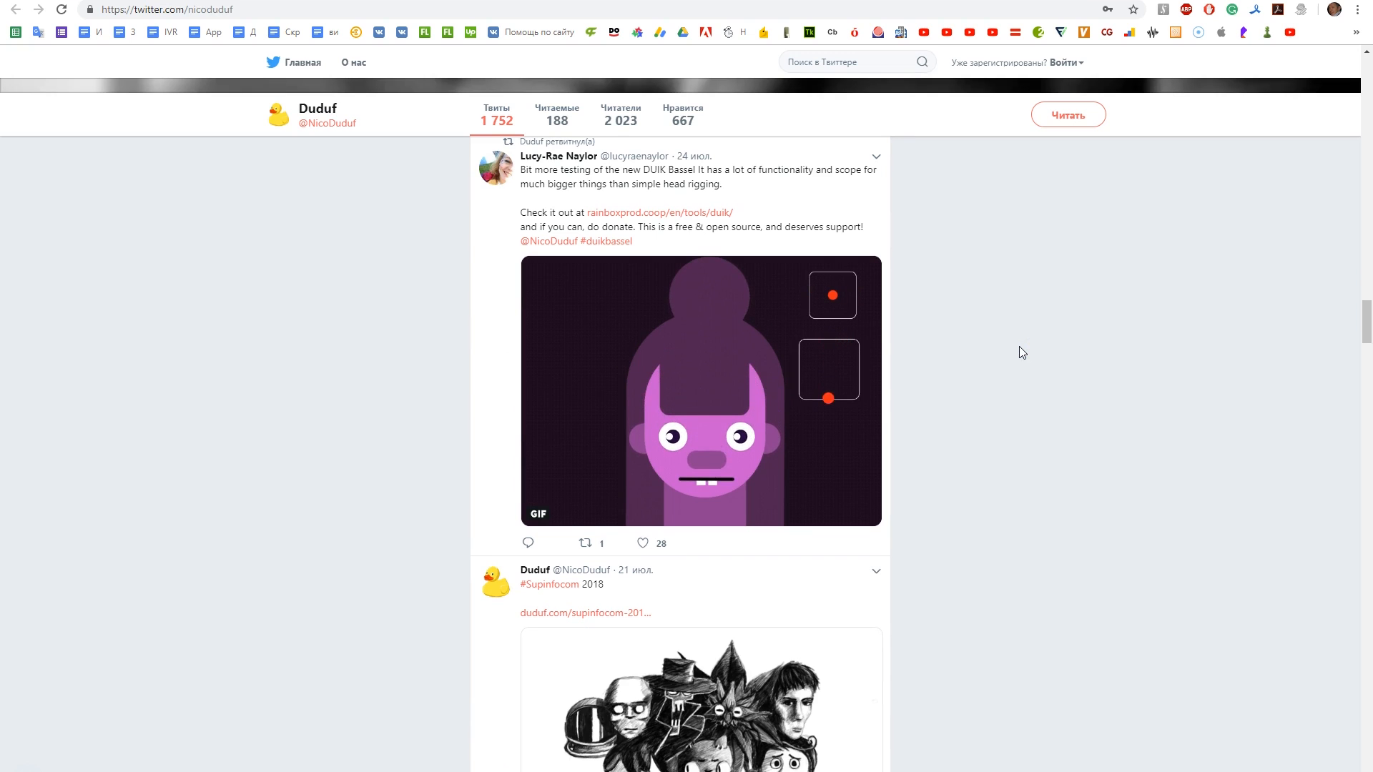
scroll("down", 3)
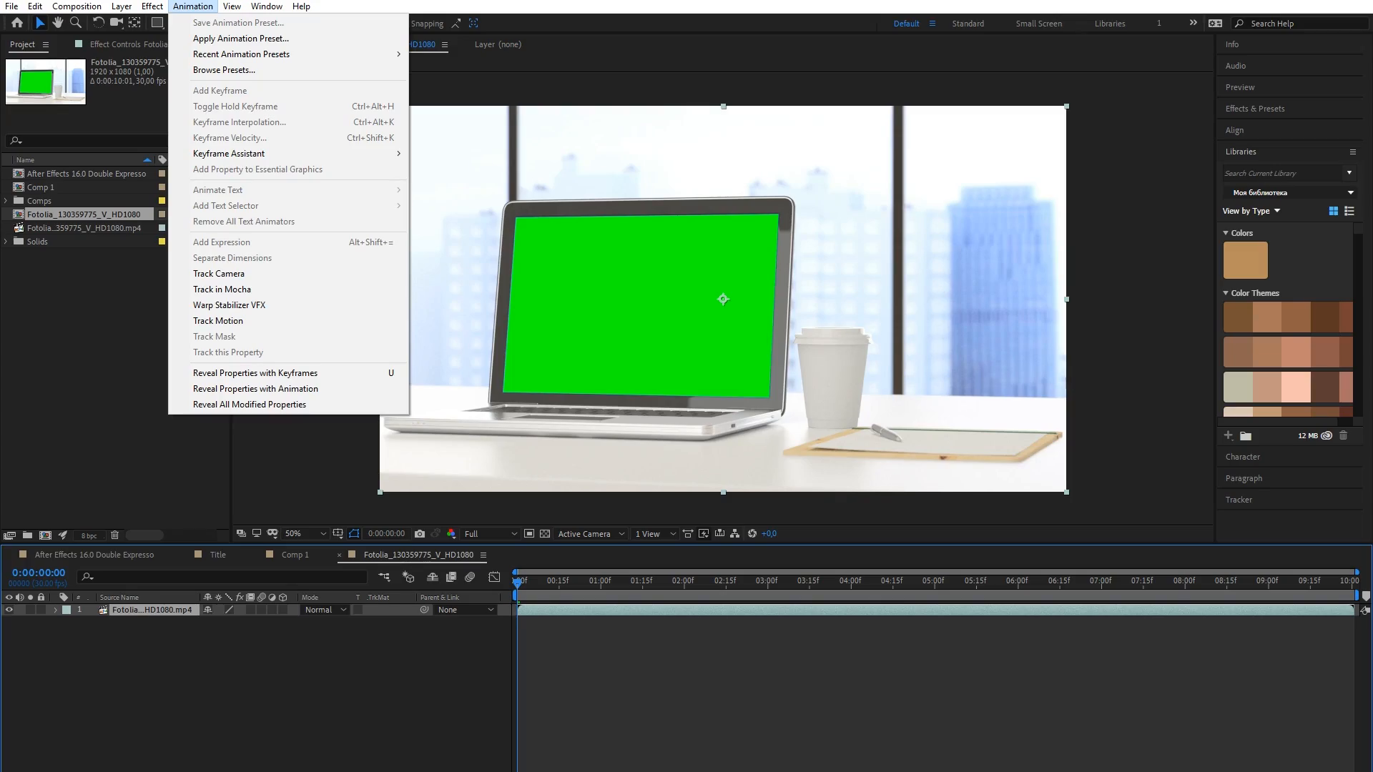
Apply Track in Mocha to the laptop footage and launch Mocha AE from Effect Controls
left_click(222, 289)
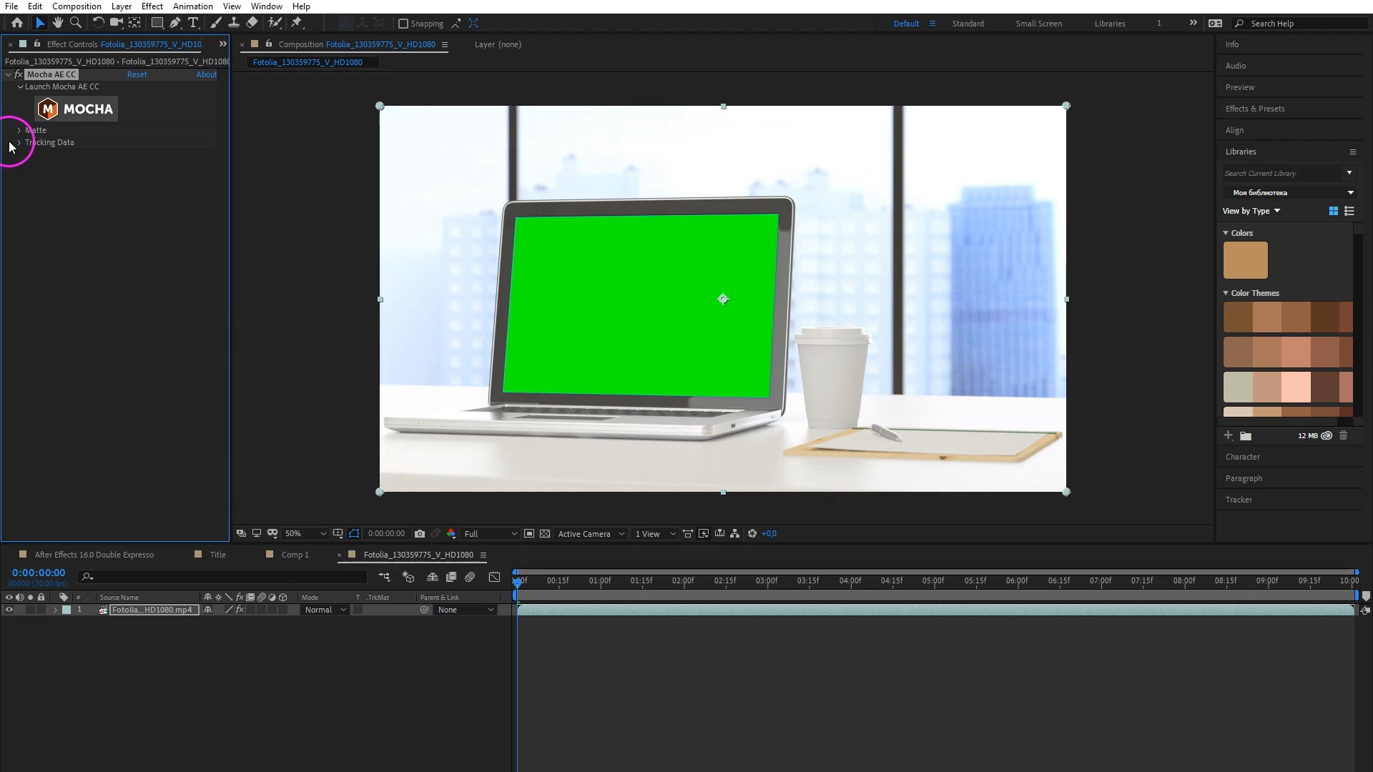
left_click(18, 131)
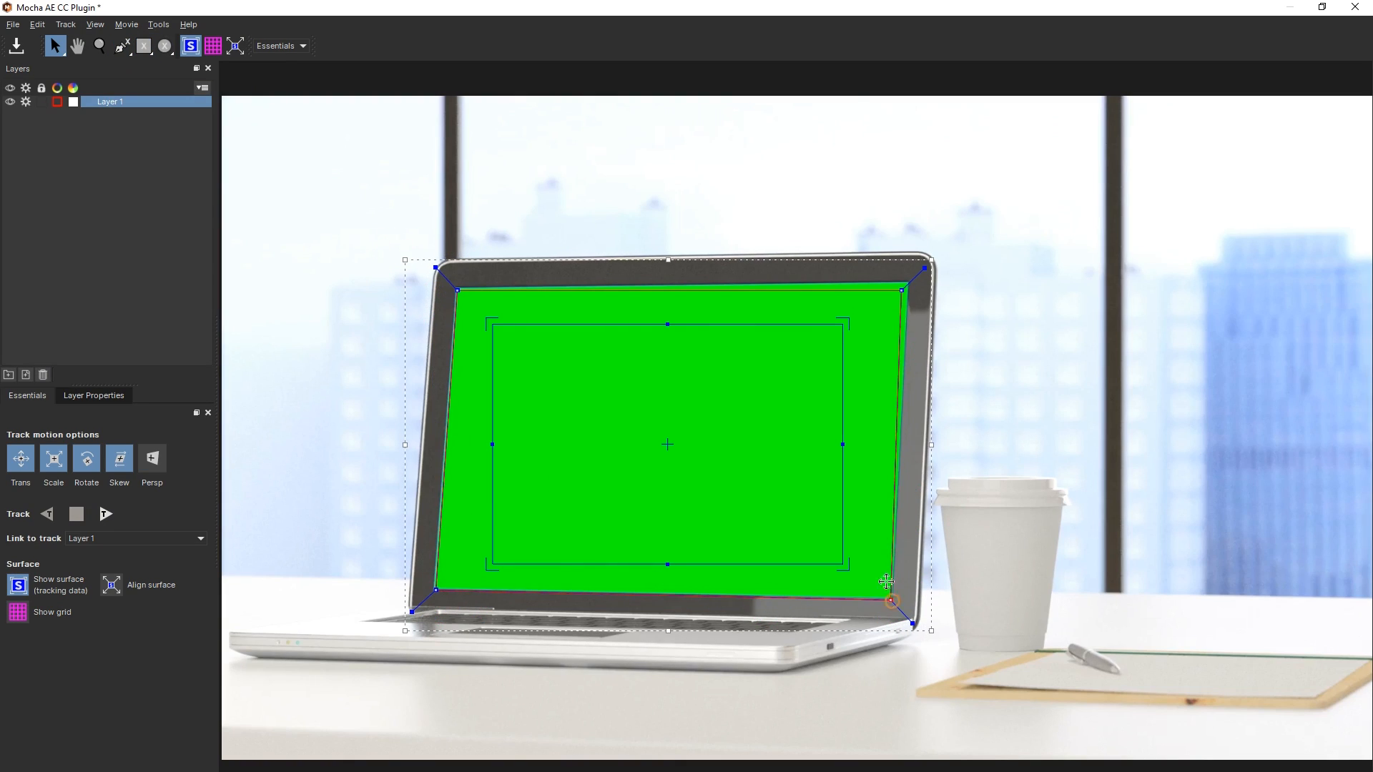
Refine a corner point of the X-spline outlining the laptop's green screen
left_click(106, 514)
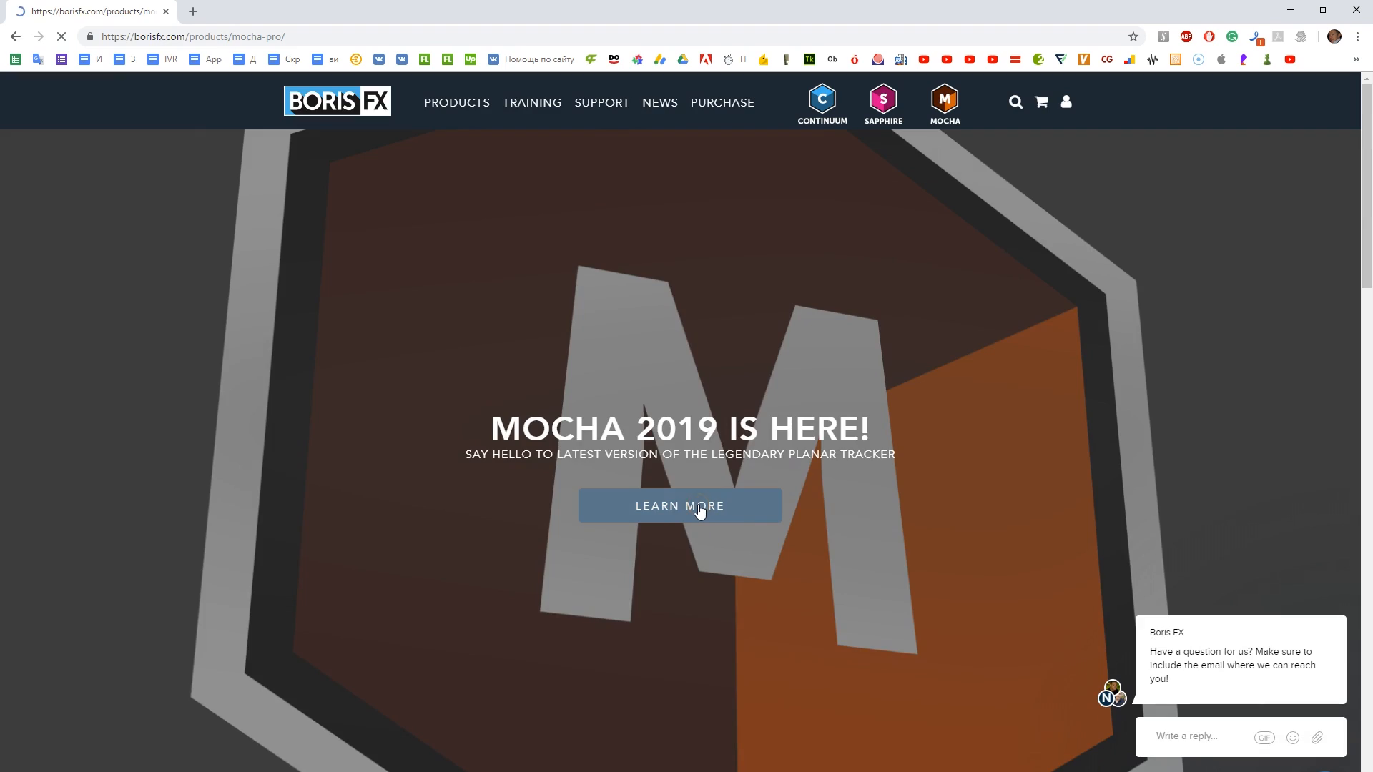
Follow LEARN MORE to the Mocha Pro 2019 page and scroll through its new features
left_click(680, 506)
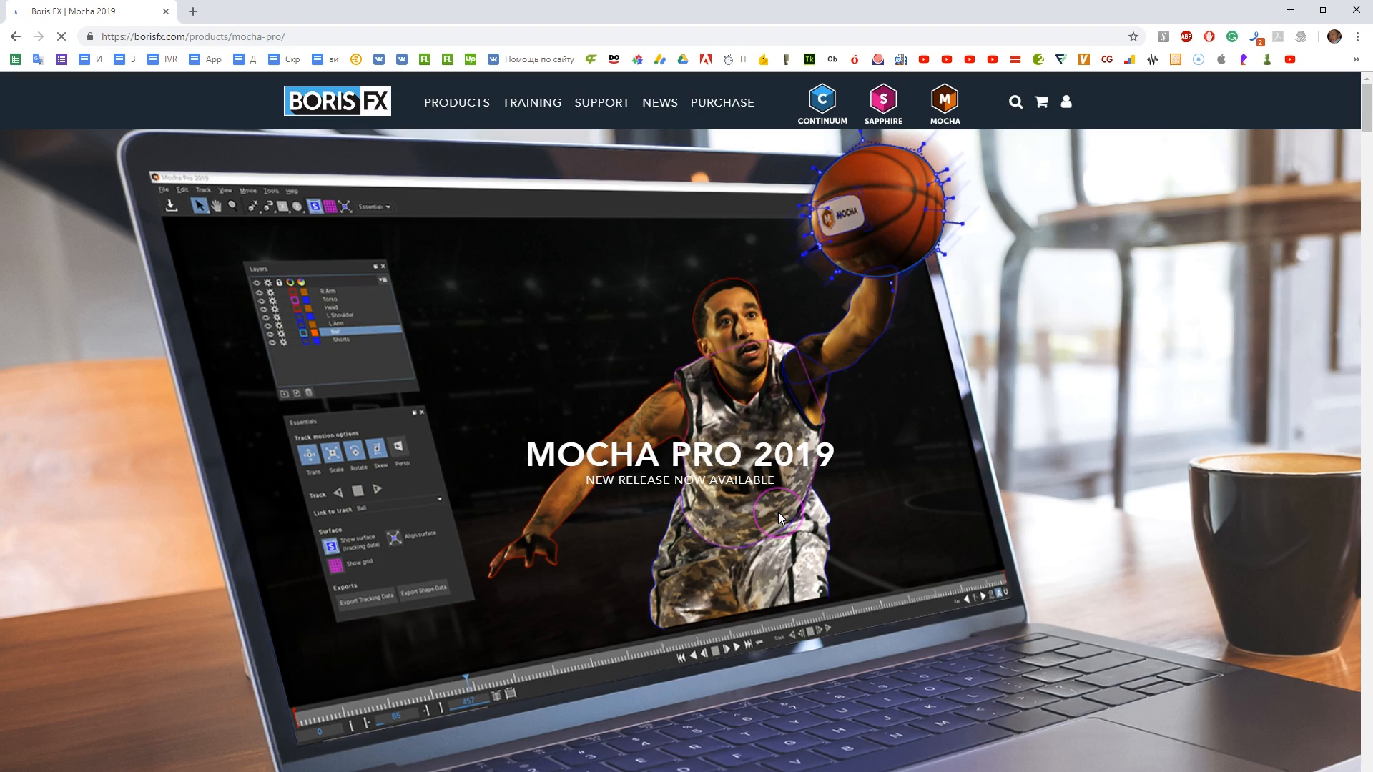
scroll("down", 3)
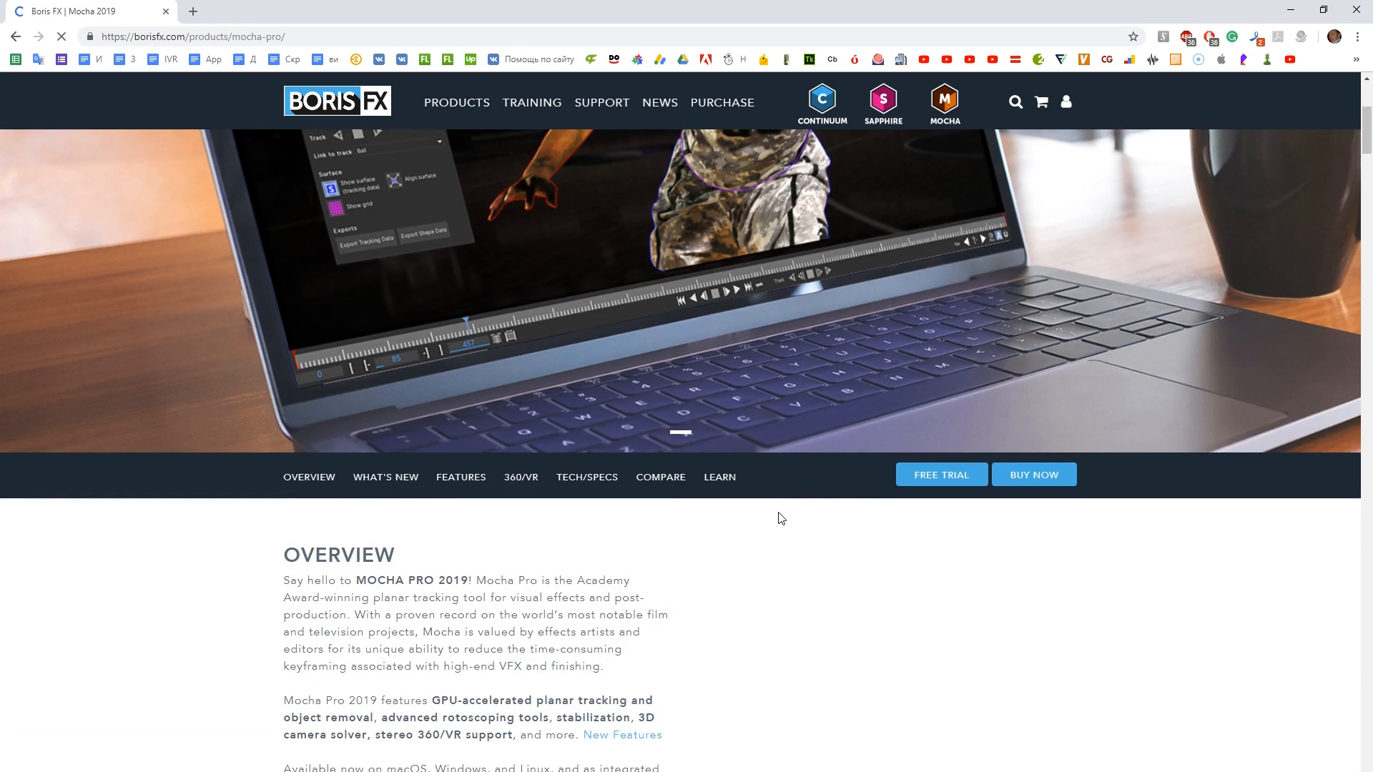
scroll("down", 3)
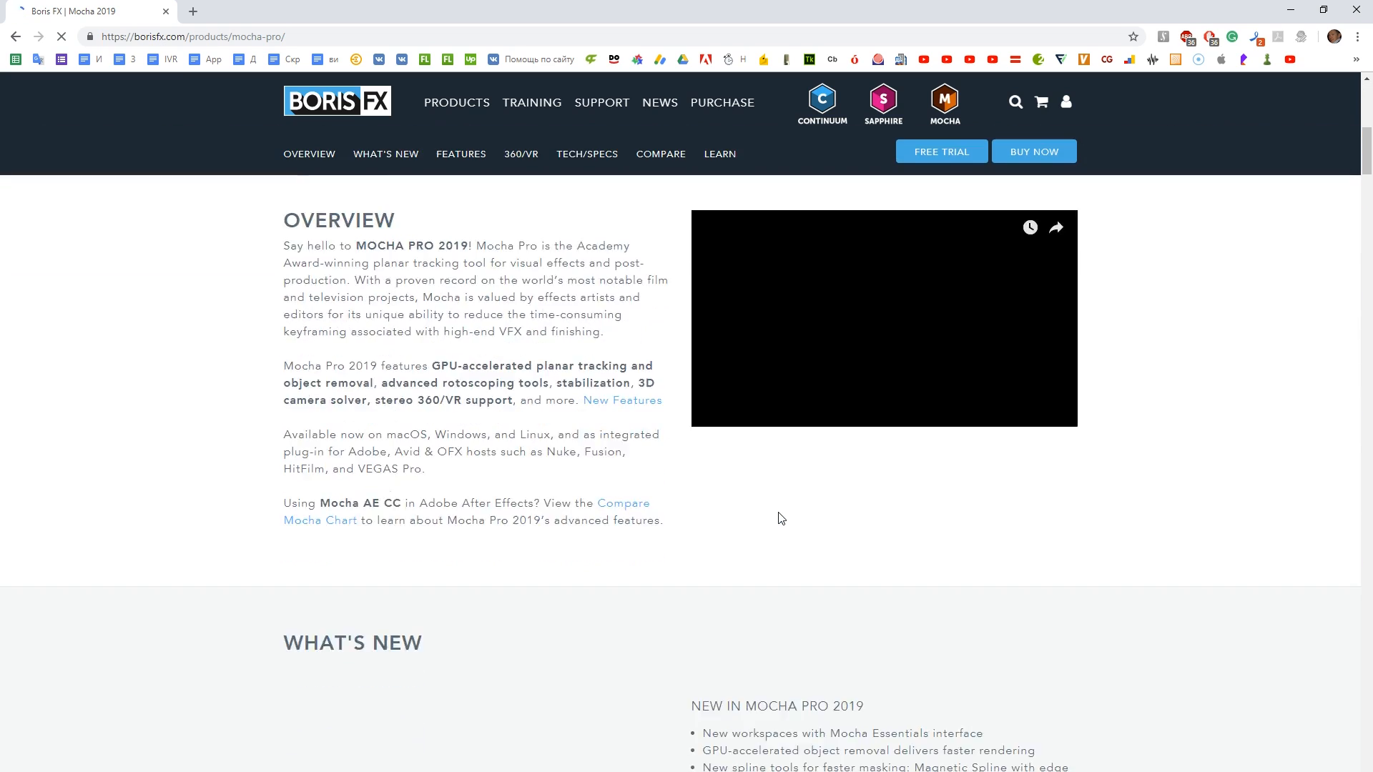
scroll("down", 3)
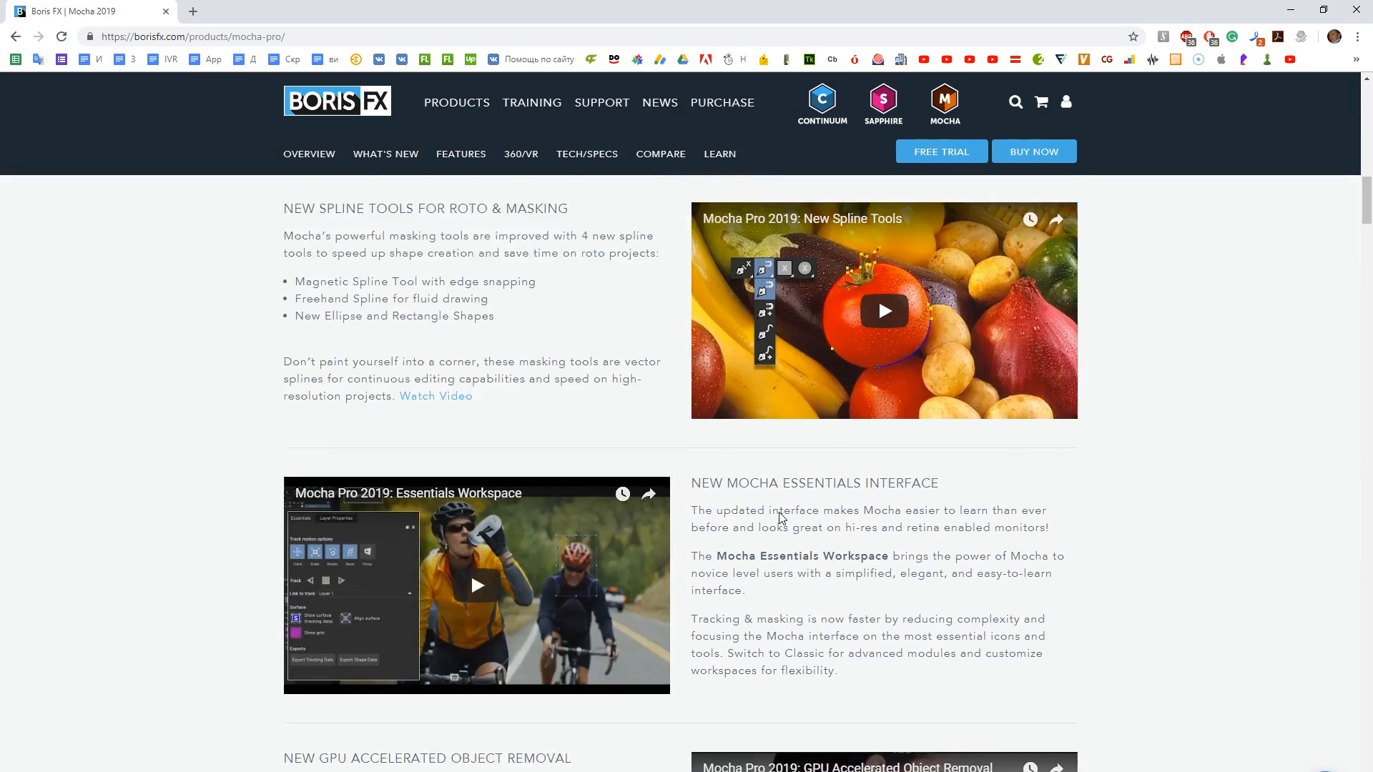
scroll("down", 3)
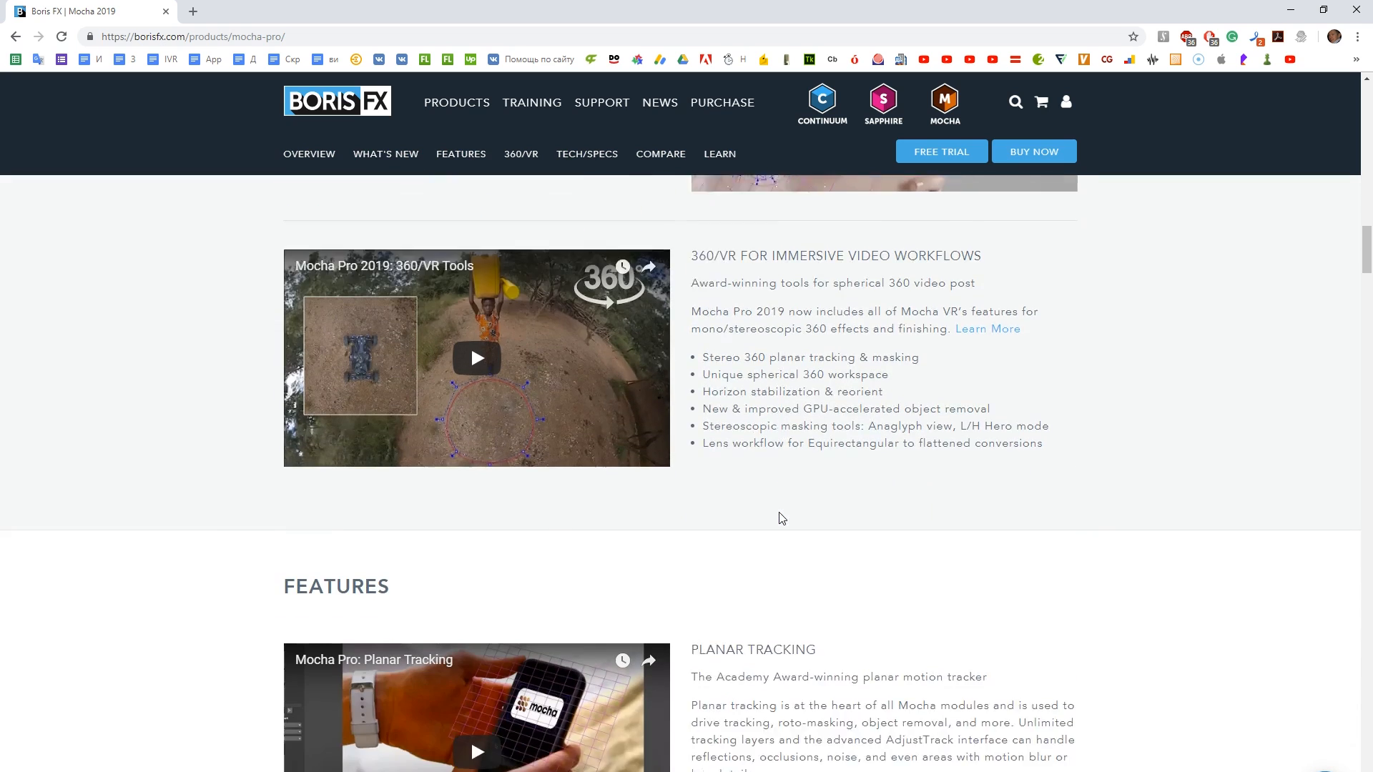
scroll("down", 3)
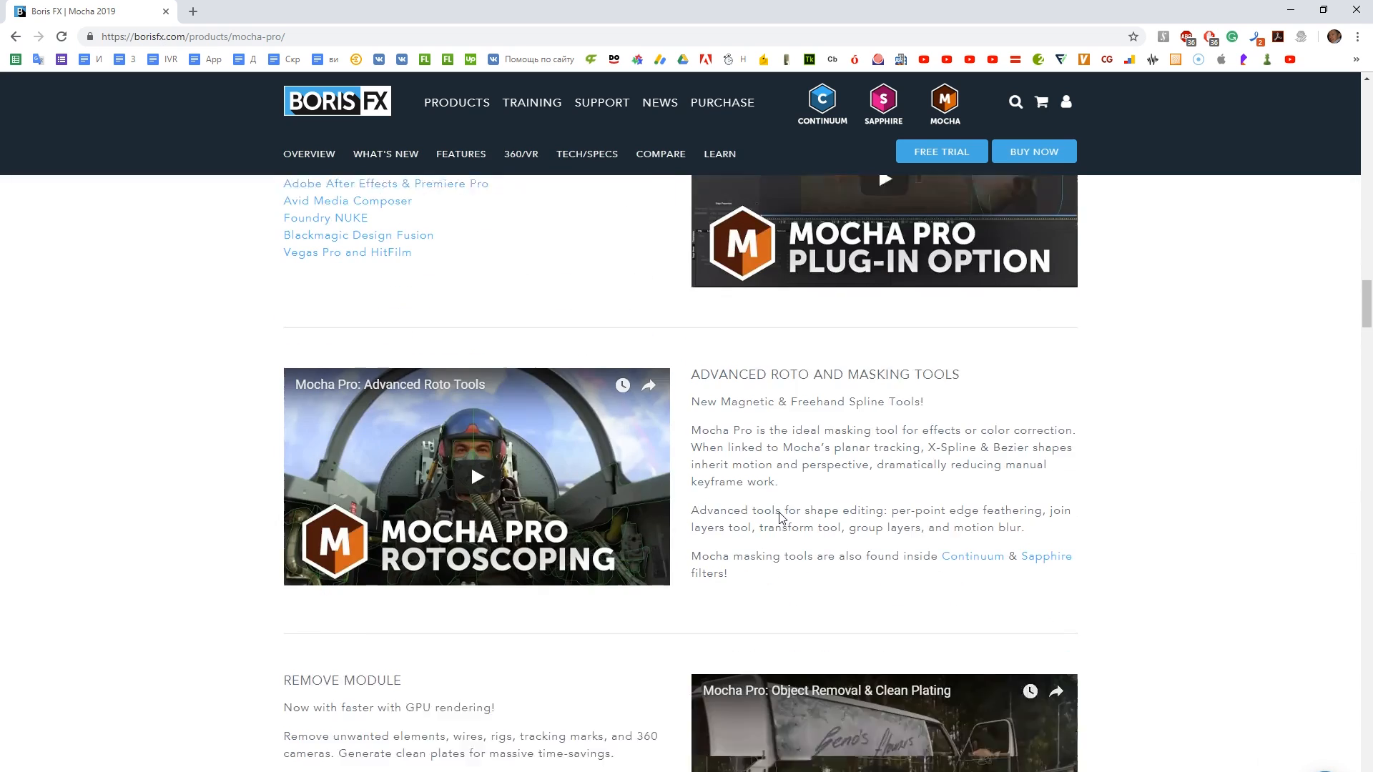
scroll("down", 3)
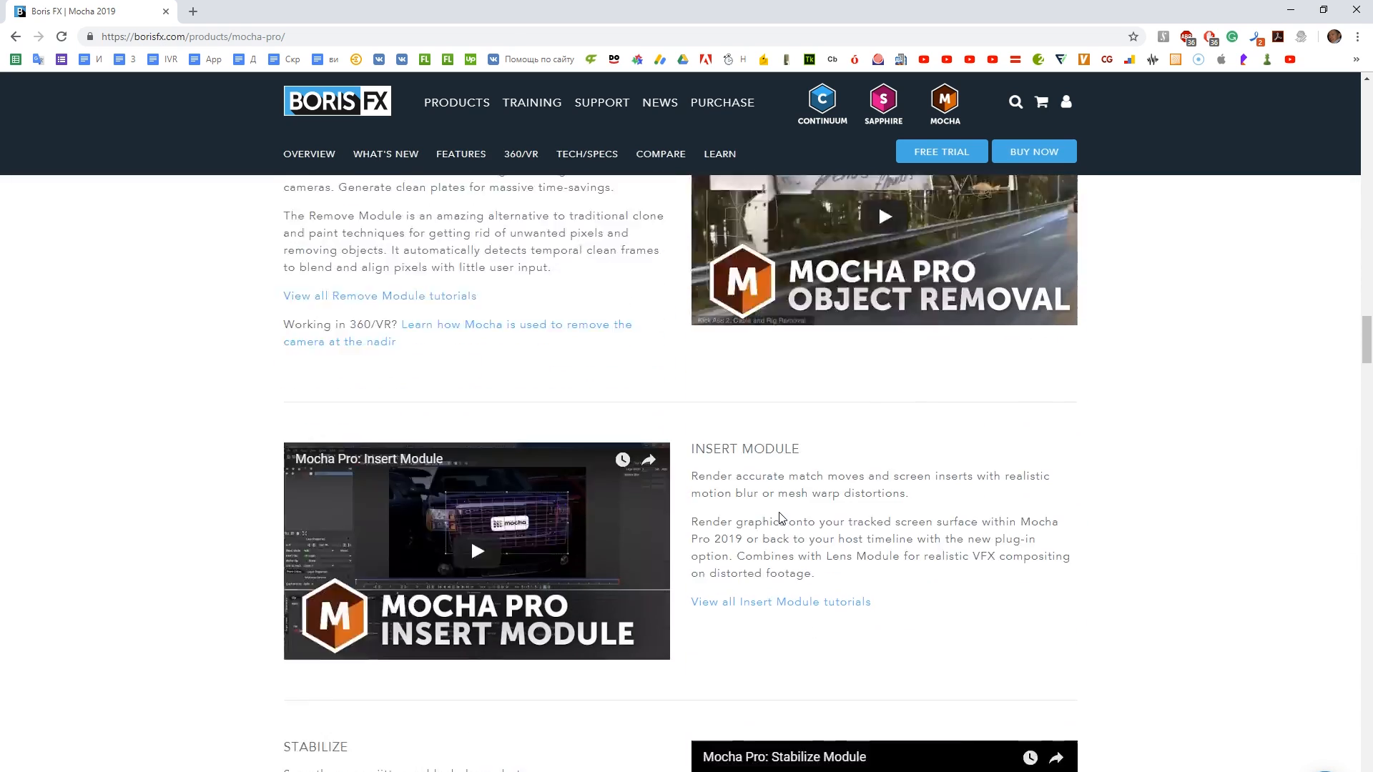
scroll("down", 3)
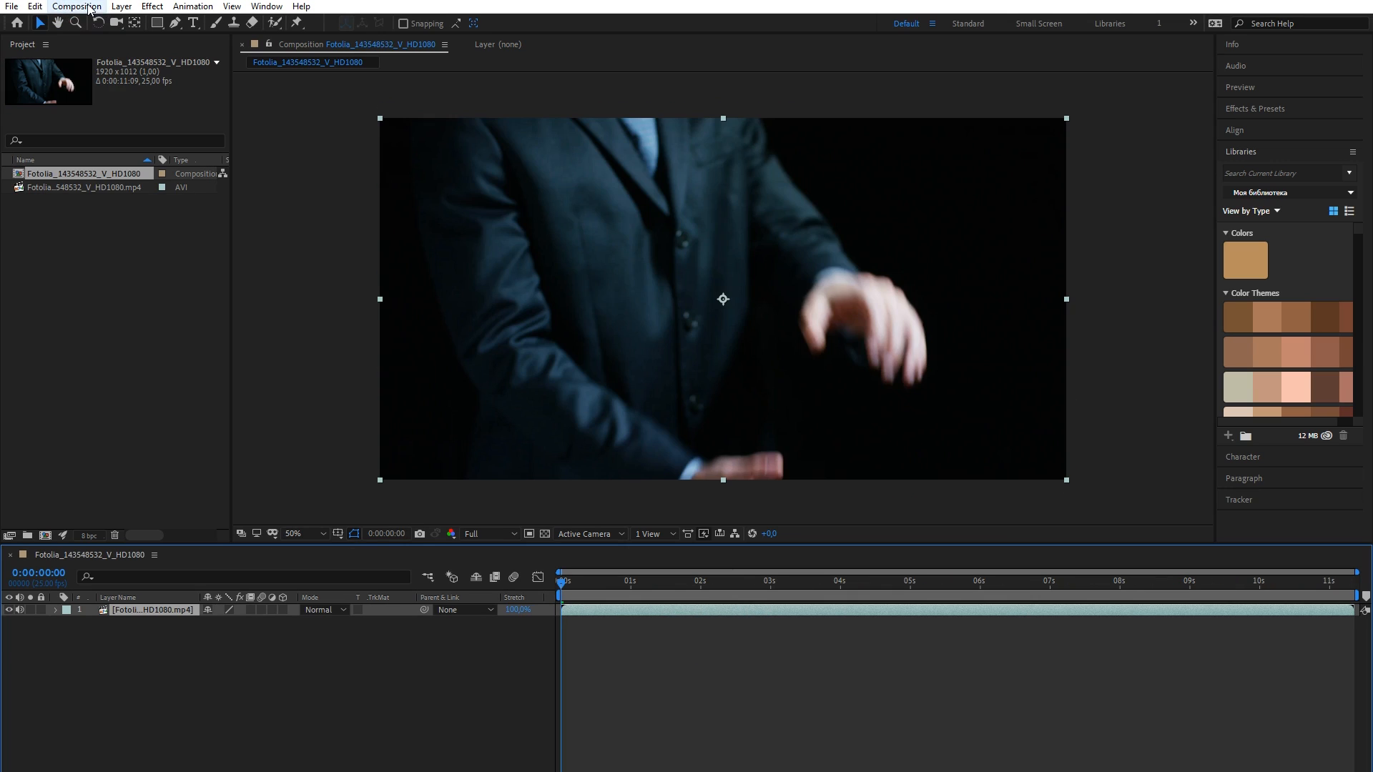
Create a protected intro and outro for the composition via Responsive Design — Time
left_click(85, 6)
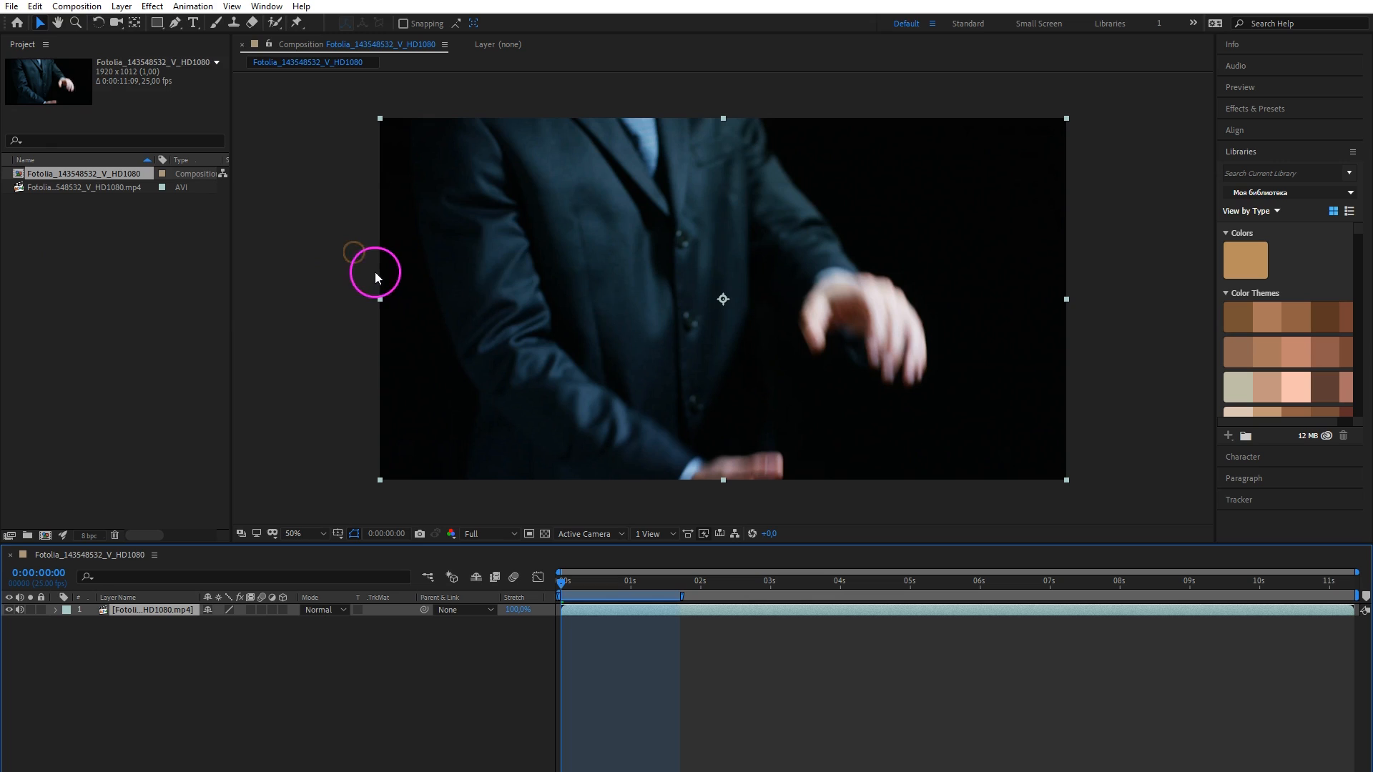
left_click(87, 6)
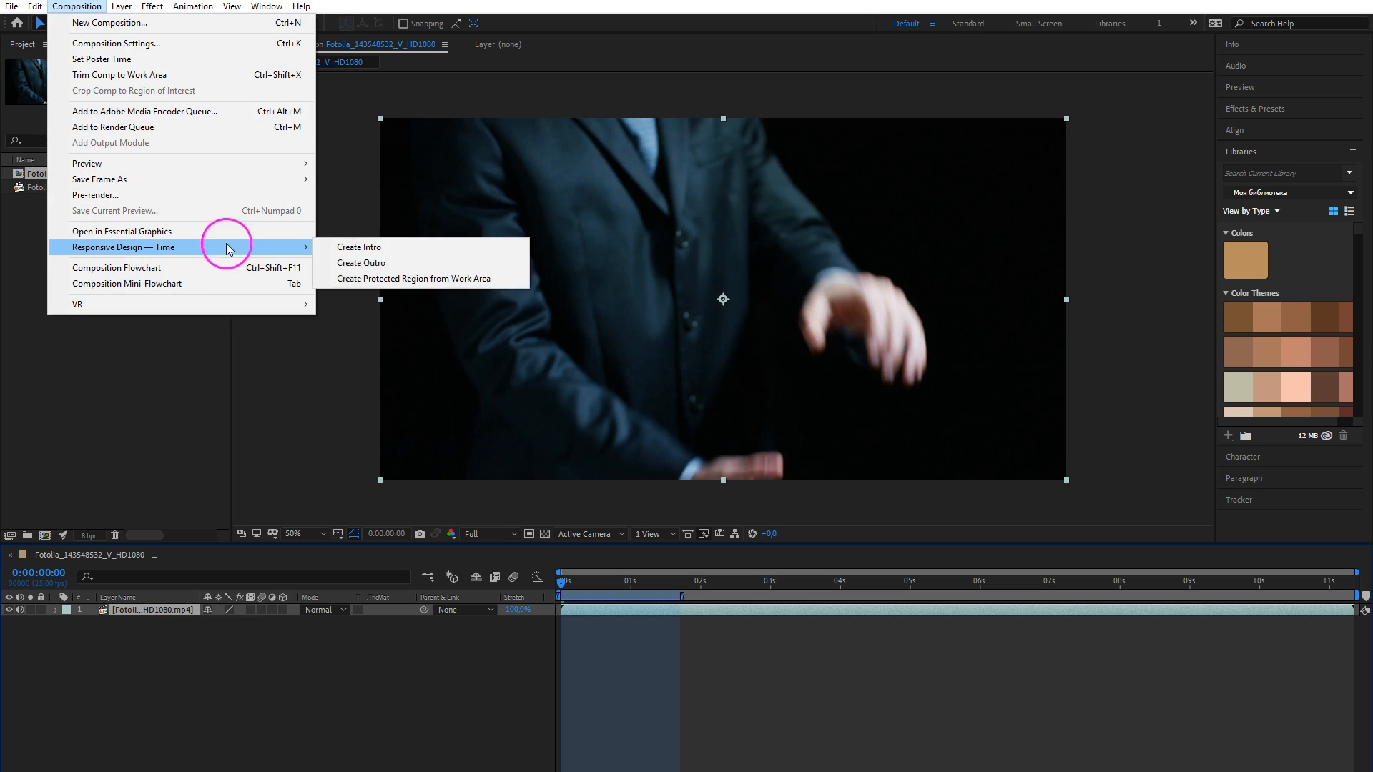
left_click(799, 589)
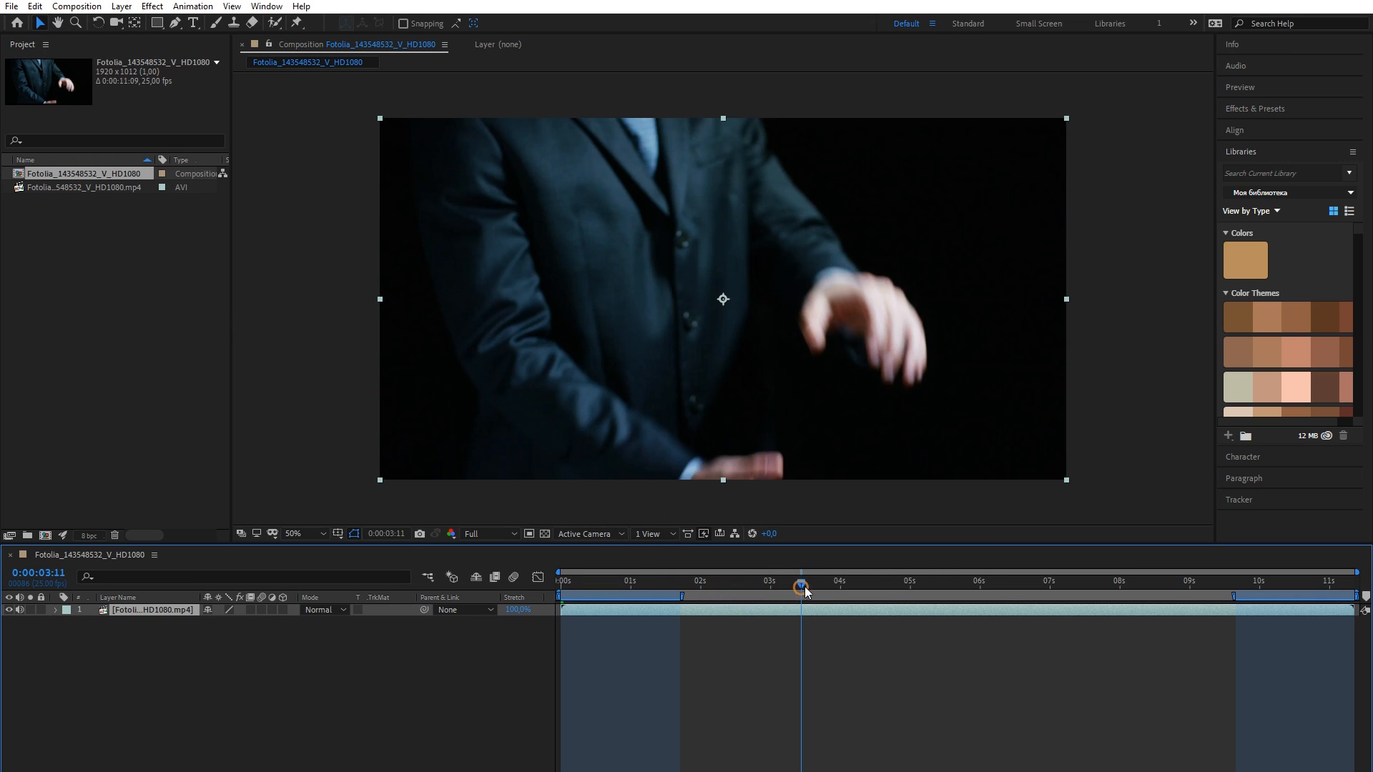
Move time to the hologram globe's appearance and create a protected region from the work area
left_click_drag(804, 595, 1064, 595)
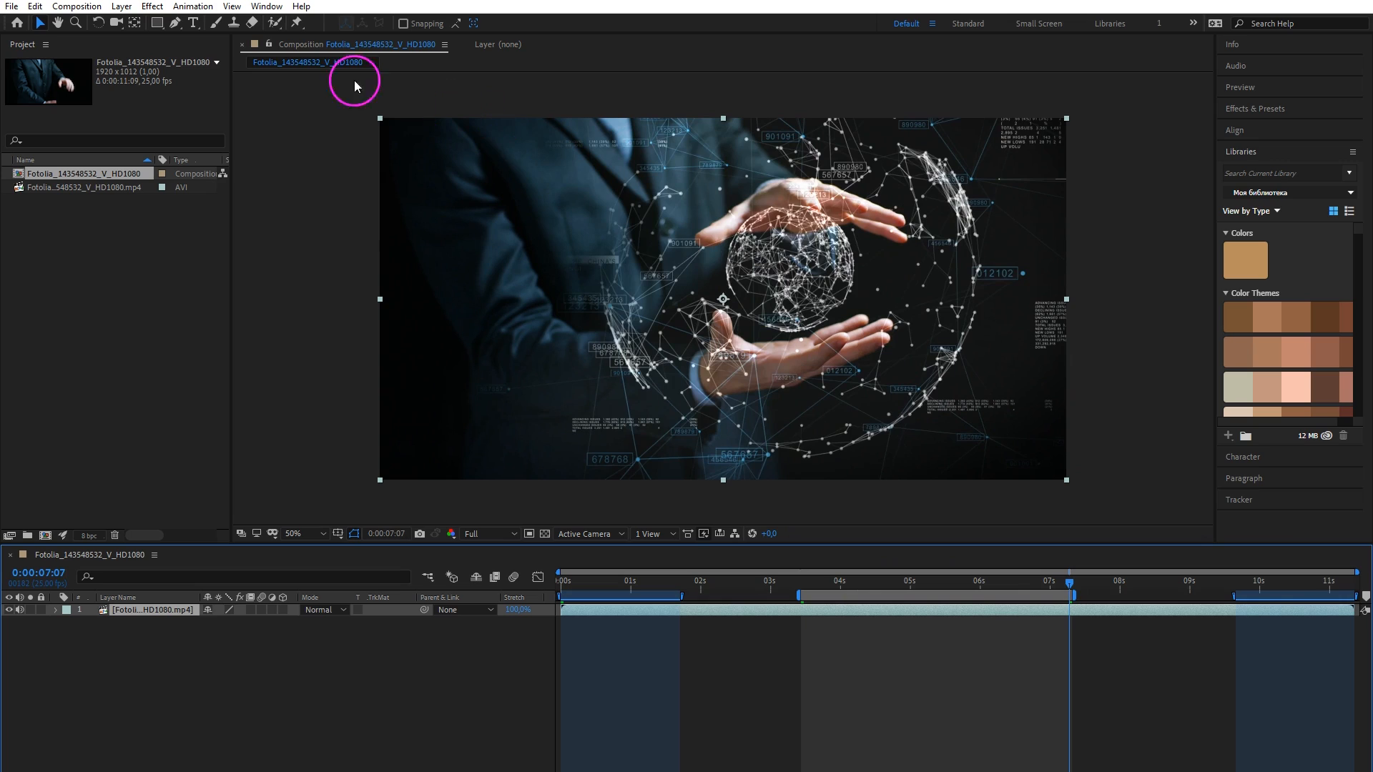
left_click(82, 7)
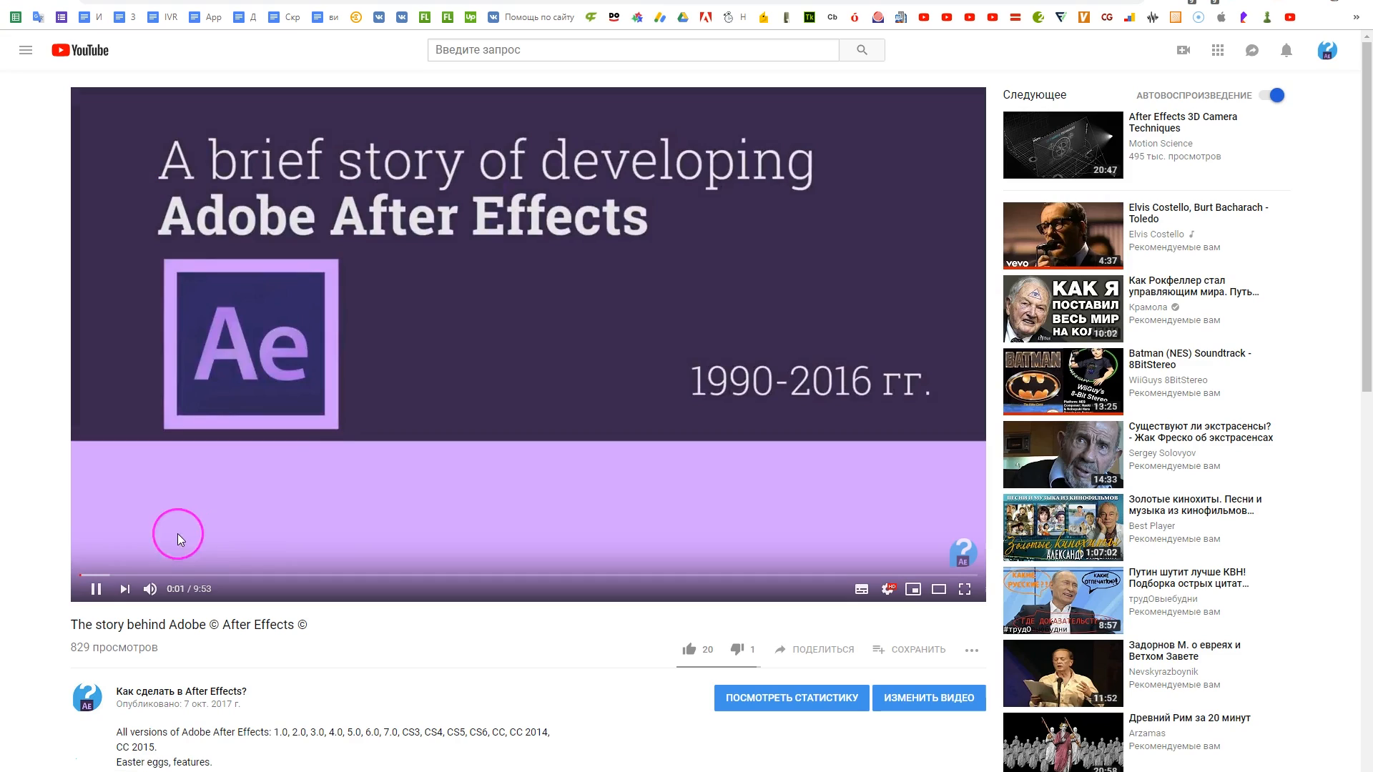
Start playing 'The story behind Adobe After Effects' on YouTube
left_click(98, 574)
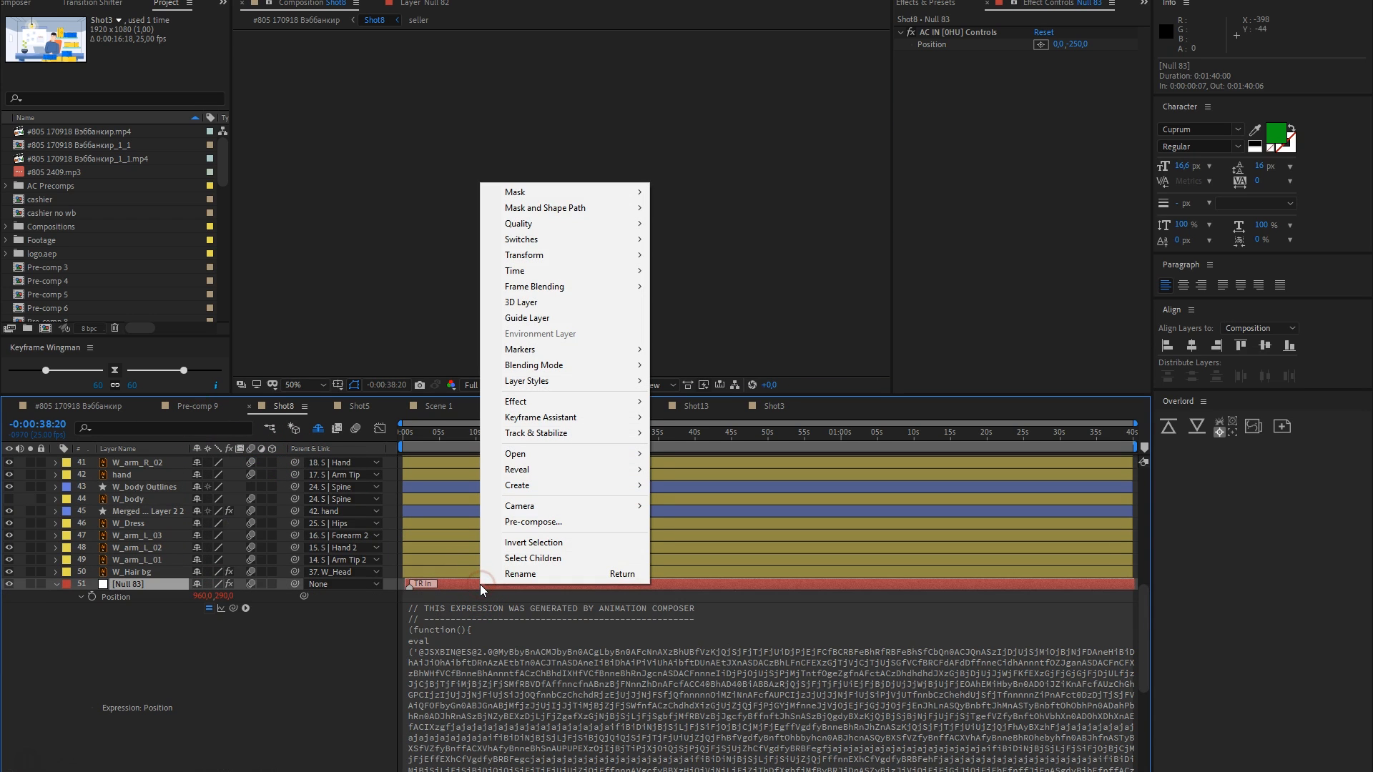
mouse_move(520, 250)
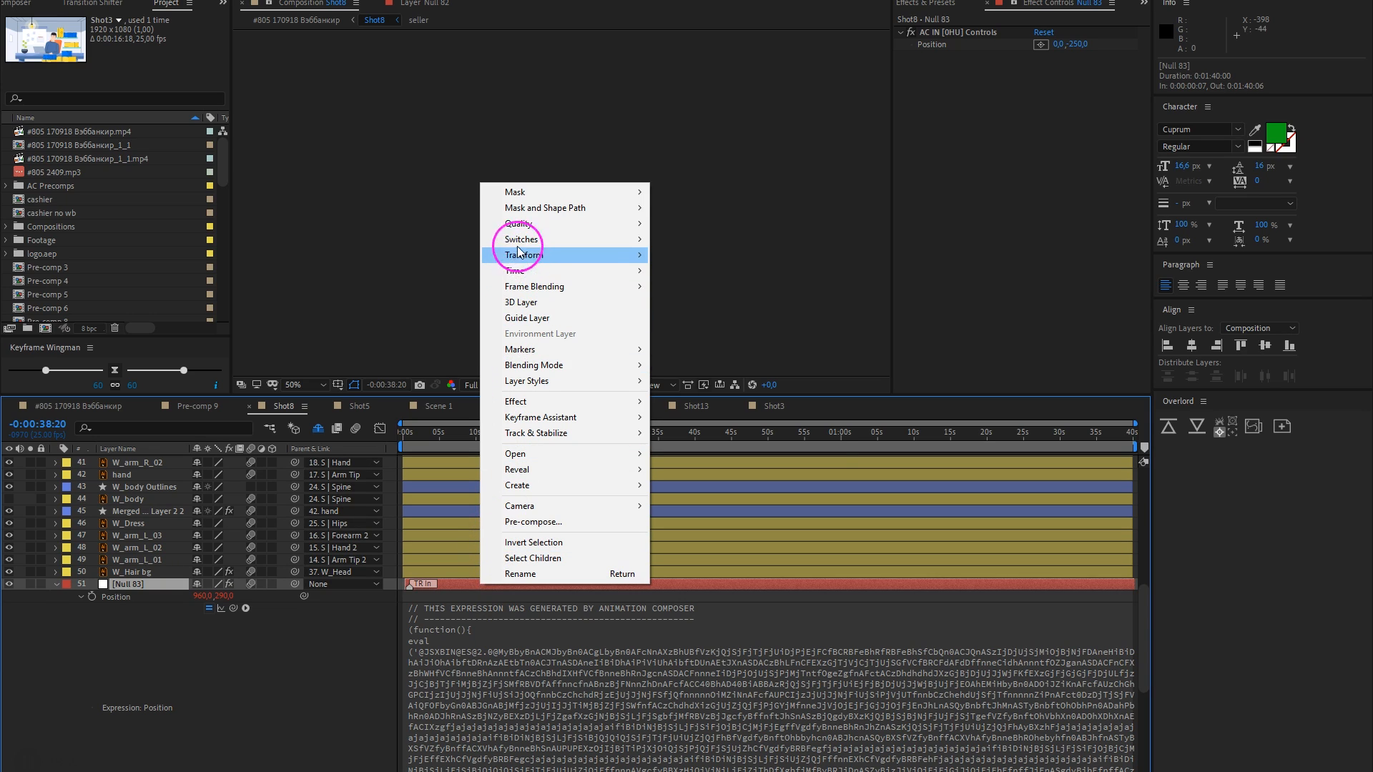
mouse_move(520, 239)
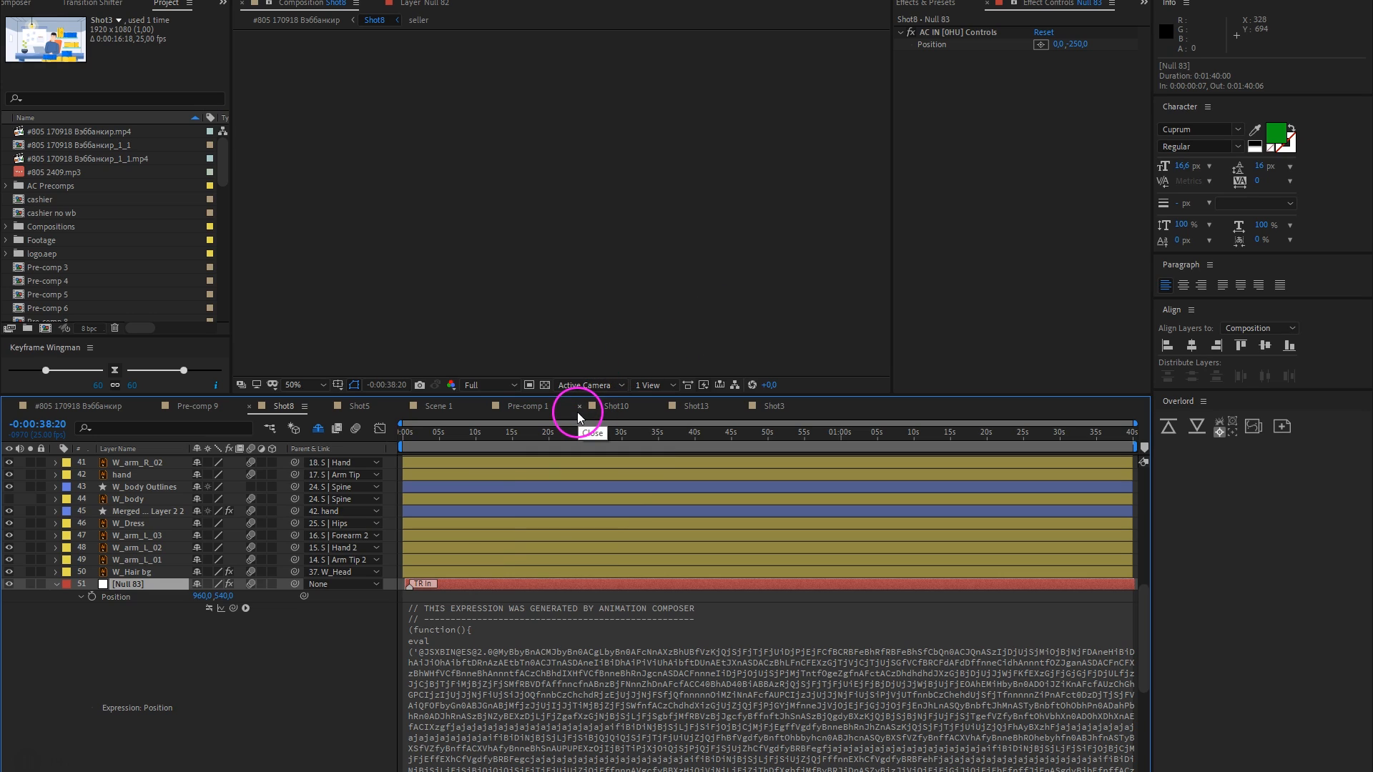
right_click(578, 416)
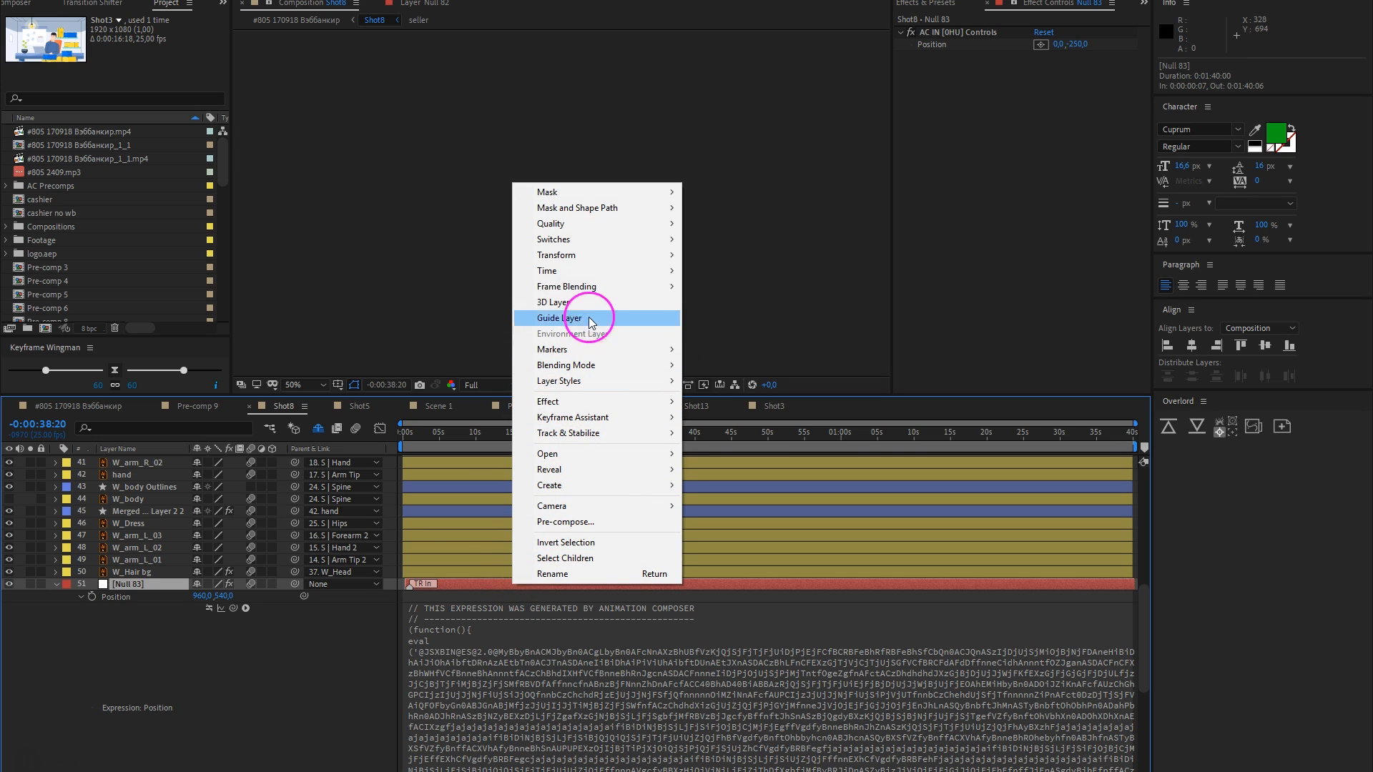
mouse_move(553, 239)
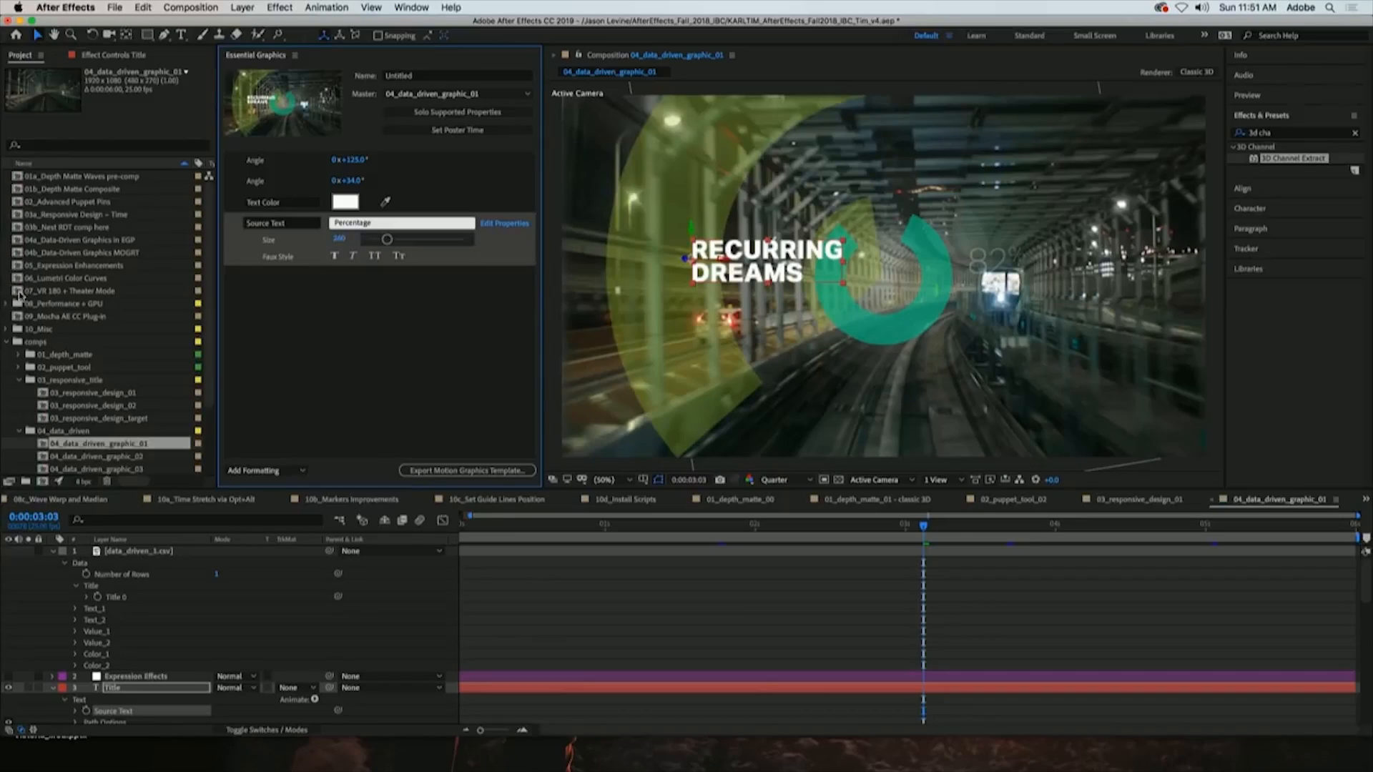
Enter the 07_VR 180 + Theater Mode comp, close Essential Graphics, and list the VR view modes
double_click(64, 290)
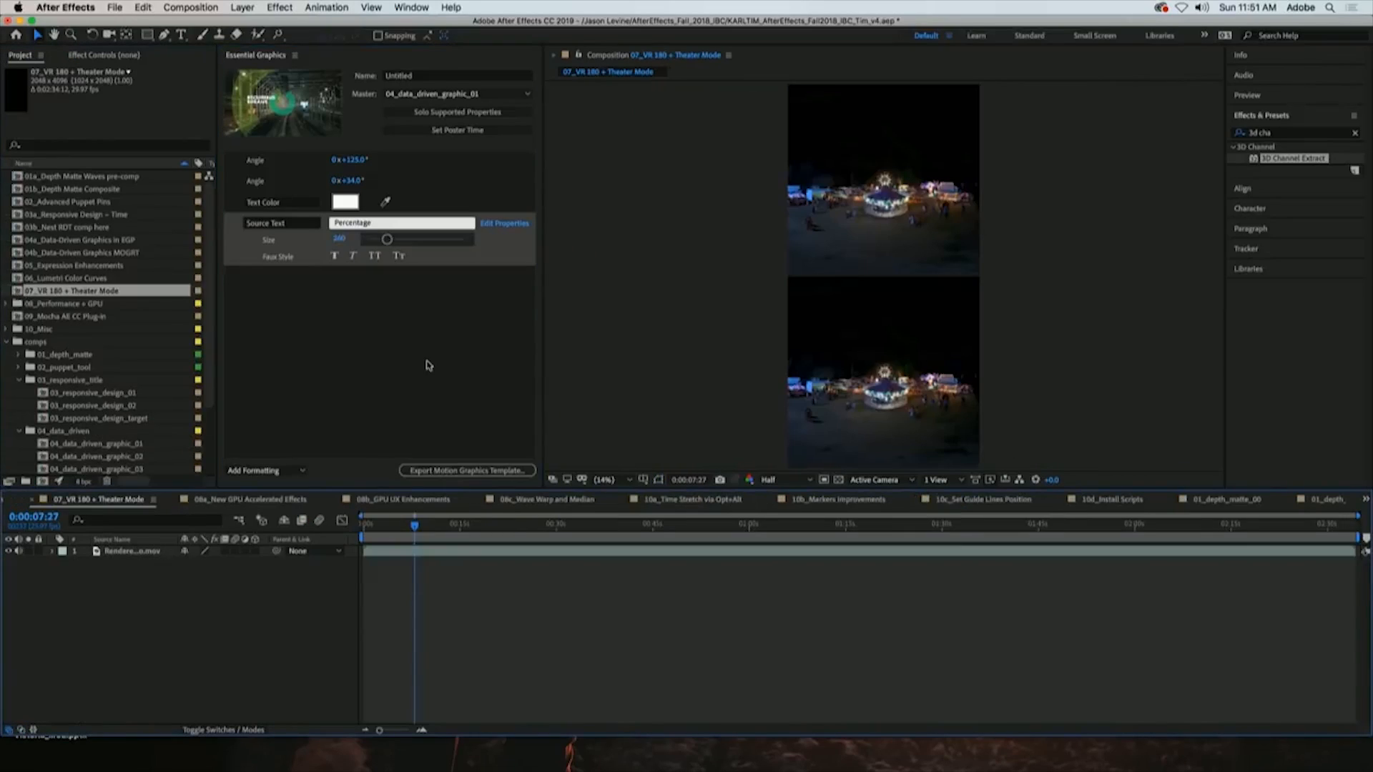
left_click(294, 54)
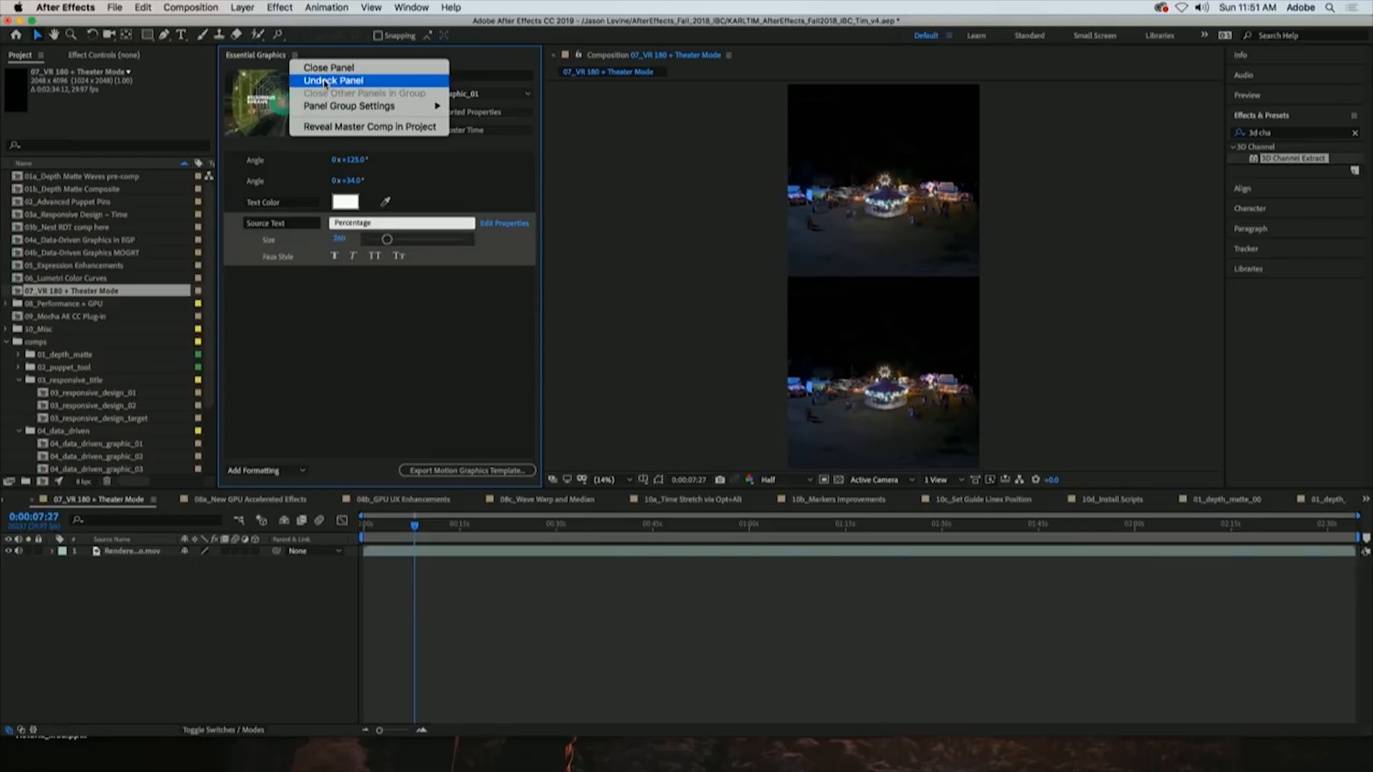
left_click(330, 65)
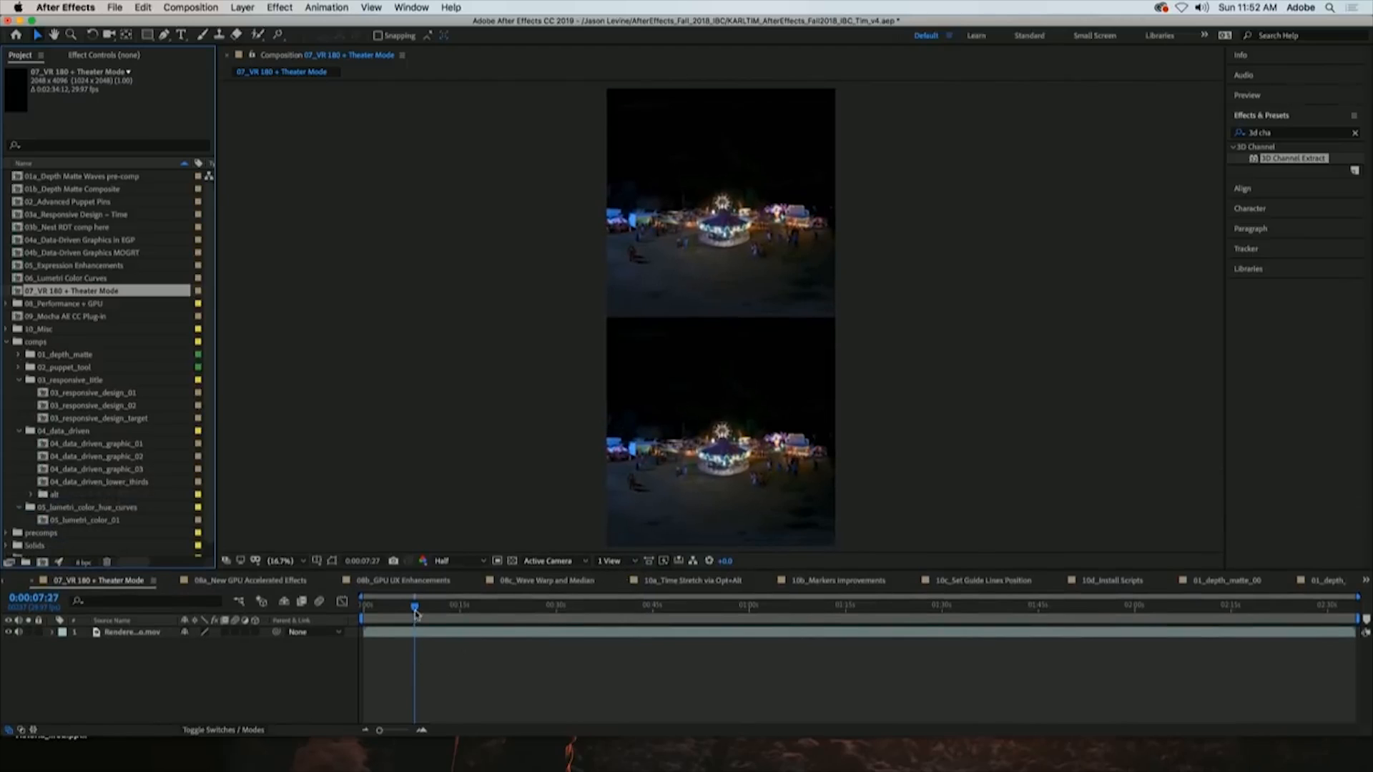
left_click(254, 561)
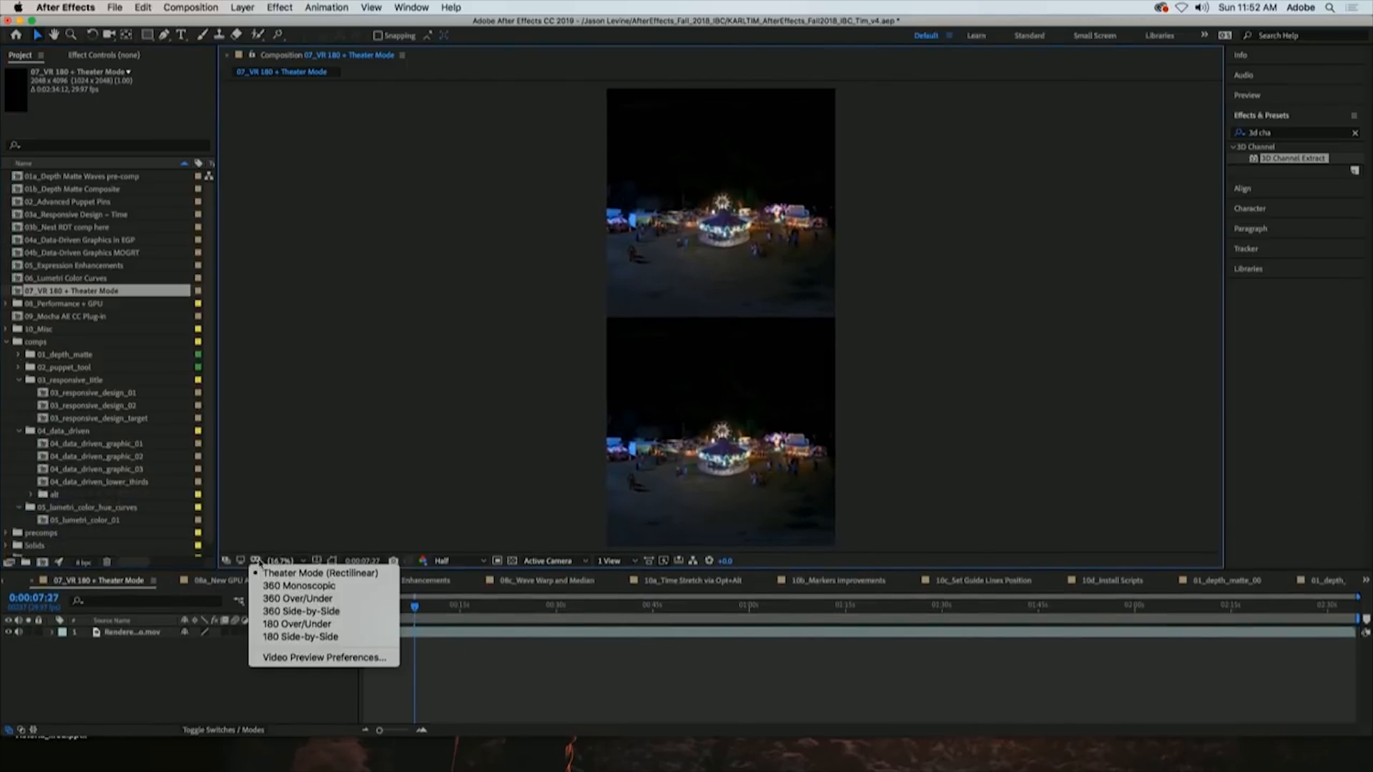
mouse_move(296, 624)
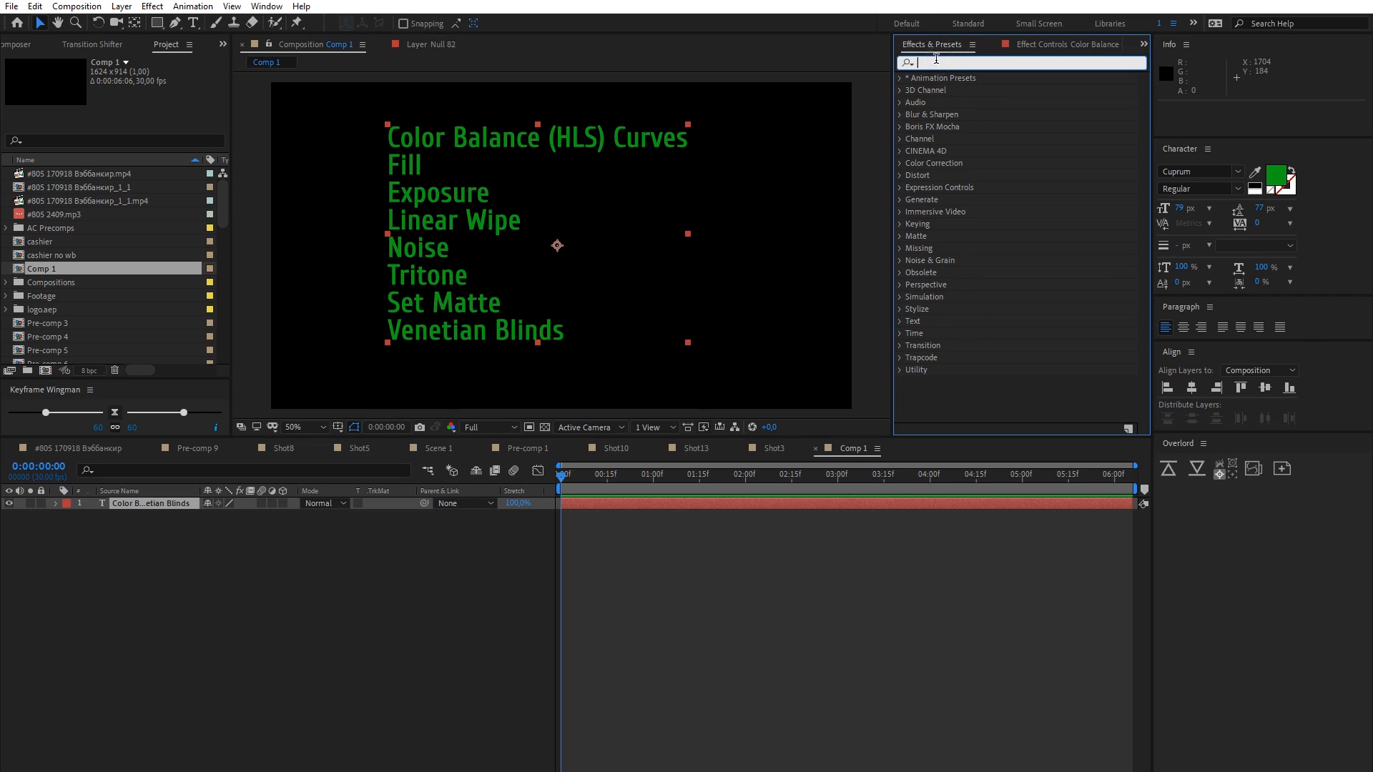
Search effects for 'color bal', then set Comp 1's 3D renderer to Ray-traced 3D and confirm
type("color bal")
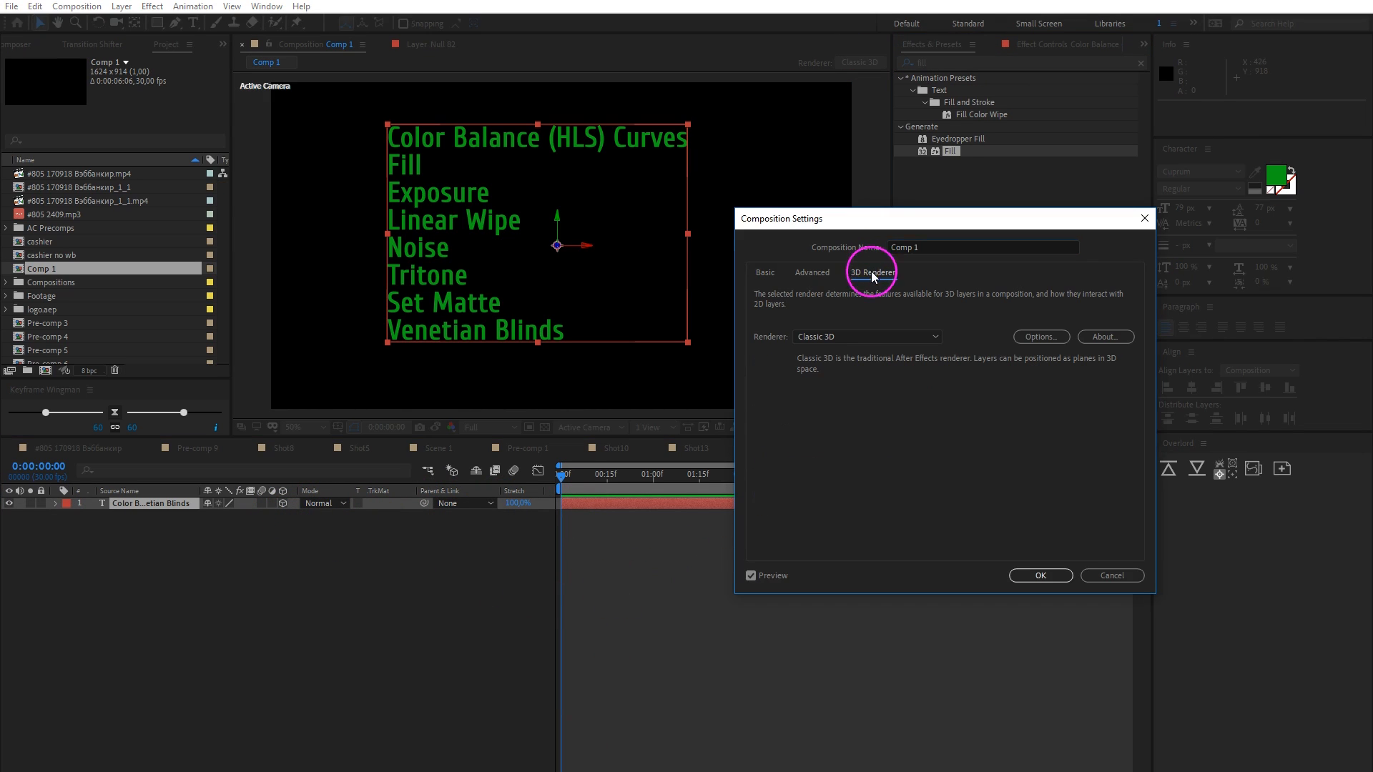
left_click(867, 336)
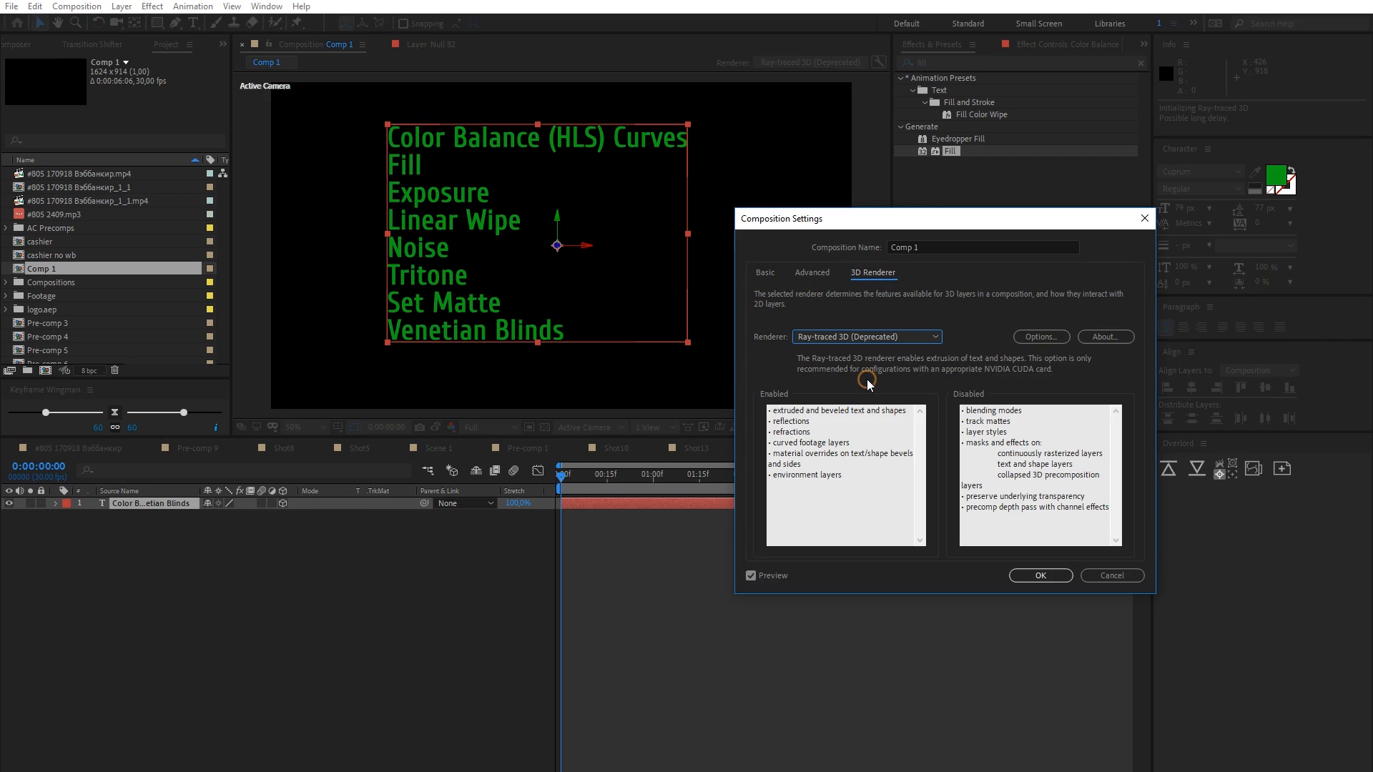
left_click(1041, 575)
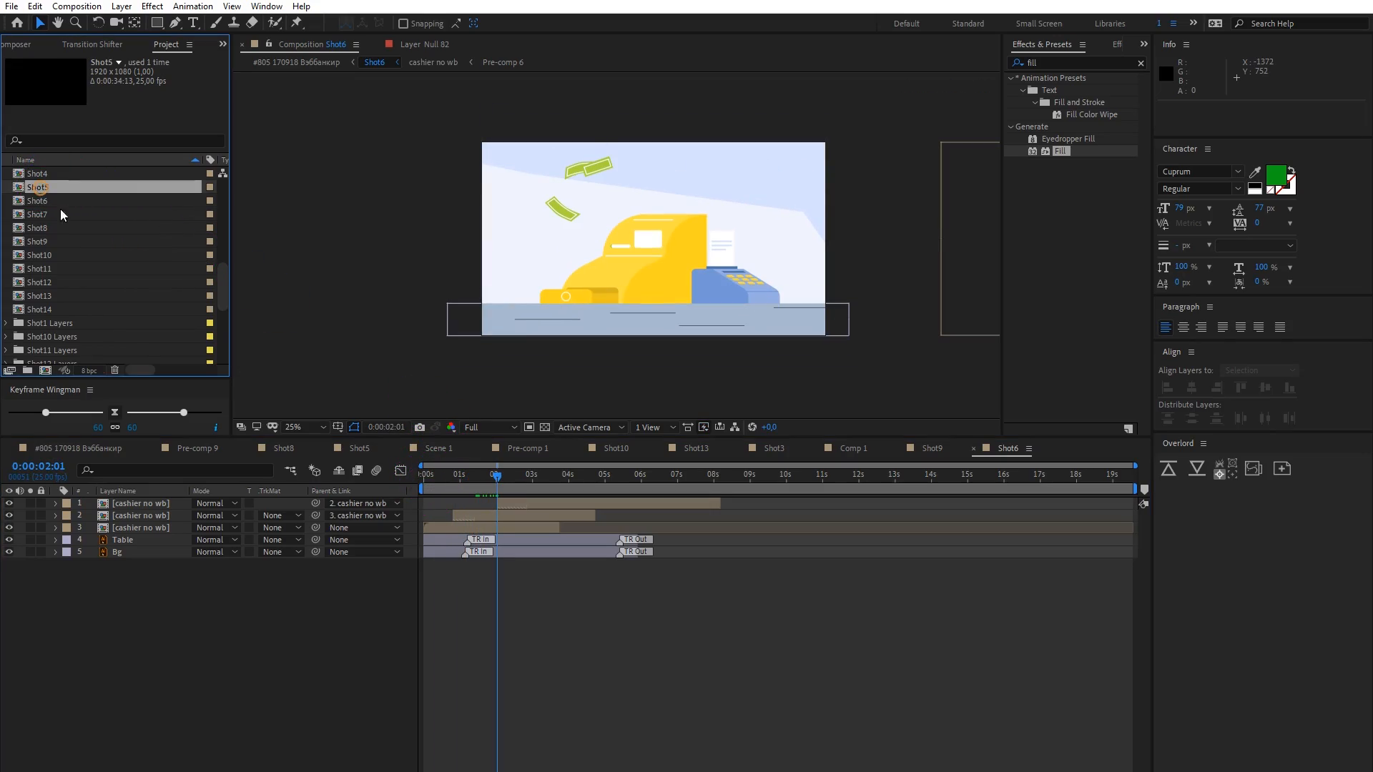
Bring up the context options for a shot composition in the Project panel
right_click(123, 539)
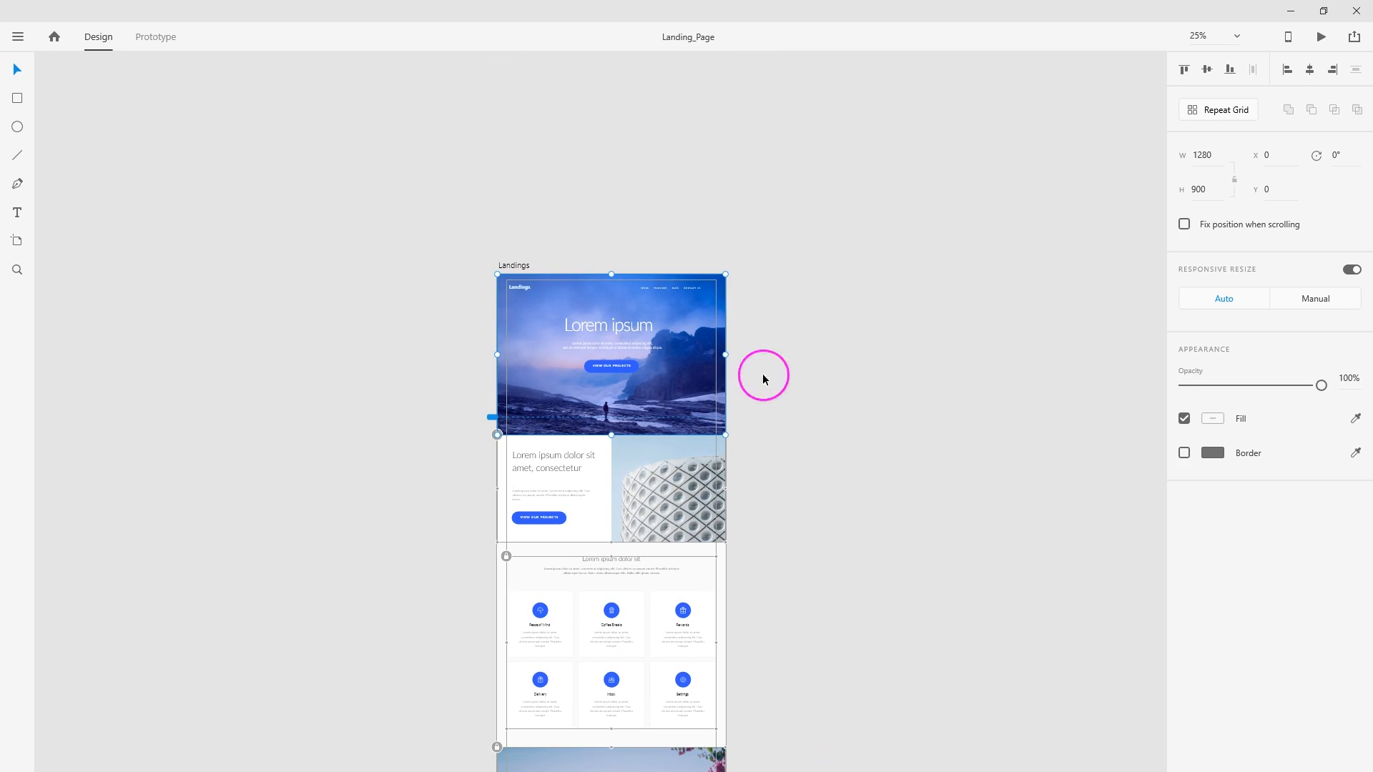
Select the Landings artboard in XD, then go to frame 1 of gave 3.fla in Animate
left_click(17, 36)
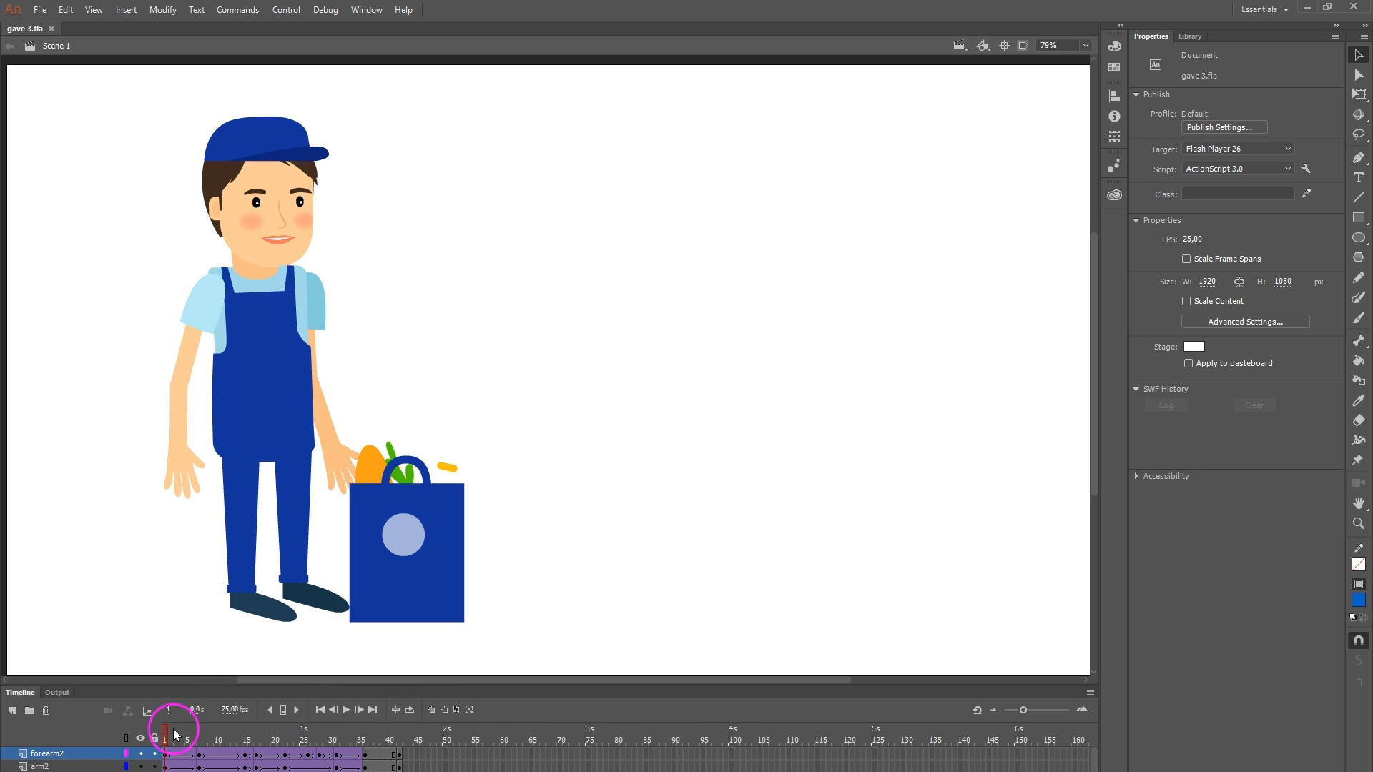
left_click(346, 709)
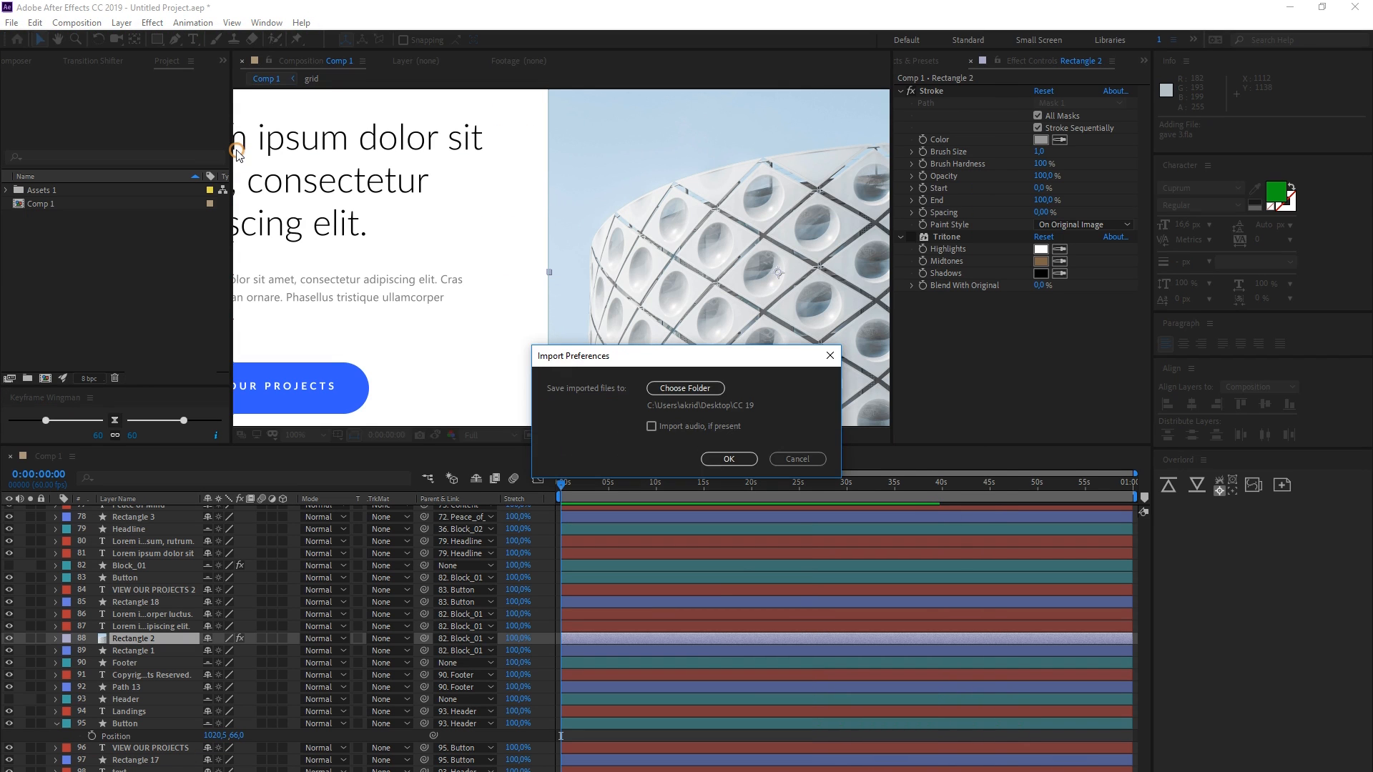
Confirm Import Preferences and open the imported gave 3 composition from the Project panel
left_click(728, 460)
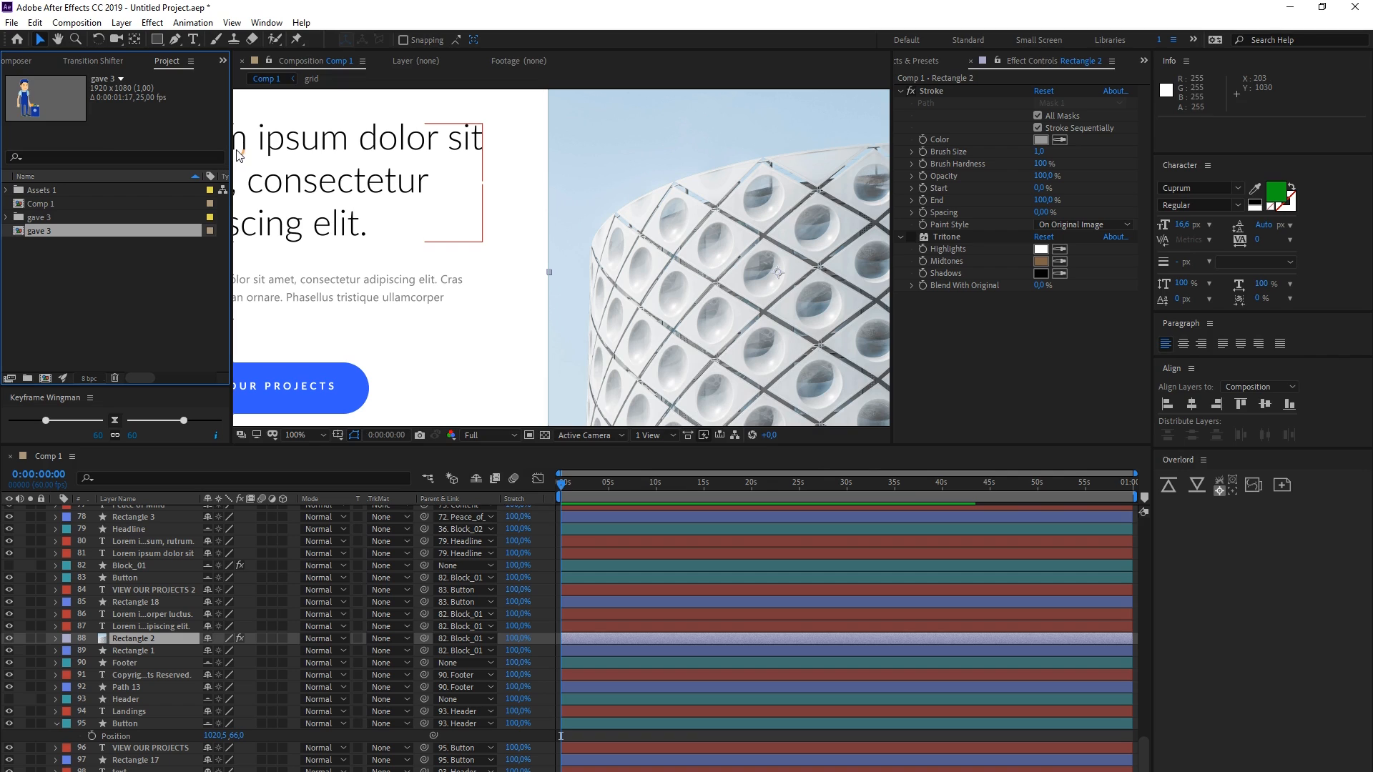
double_click(40, 231)
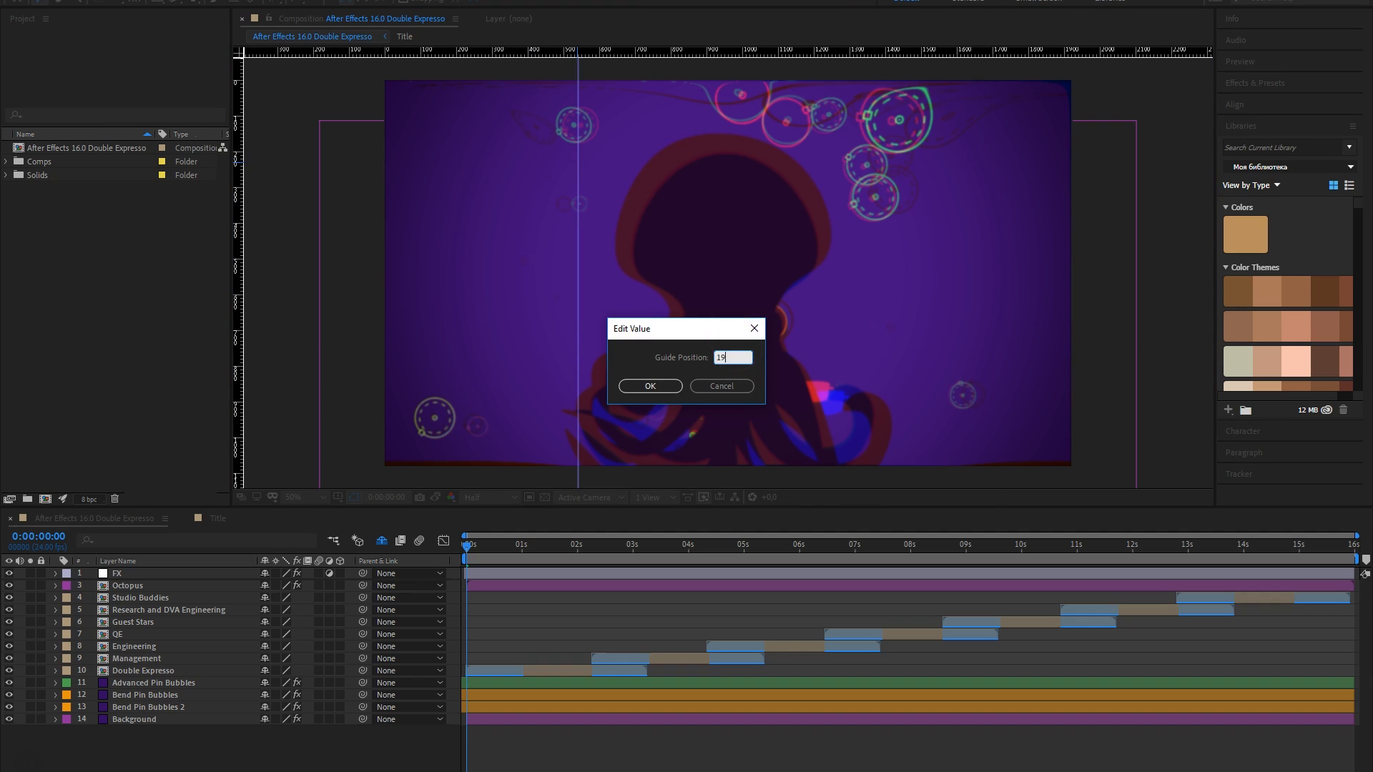
Confirm the guide's new numeric position in the Edit Value dialog
left_click(649, 386)
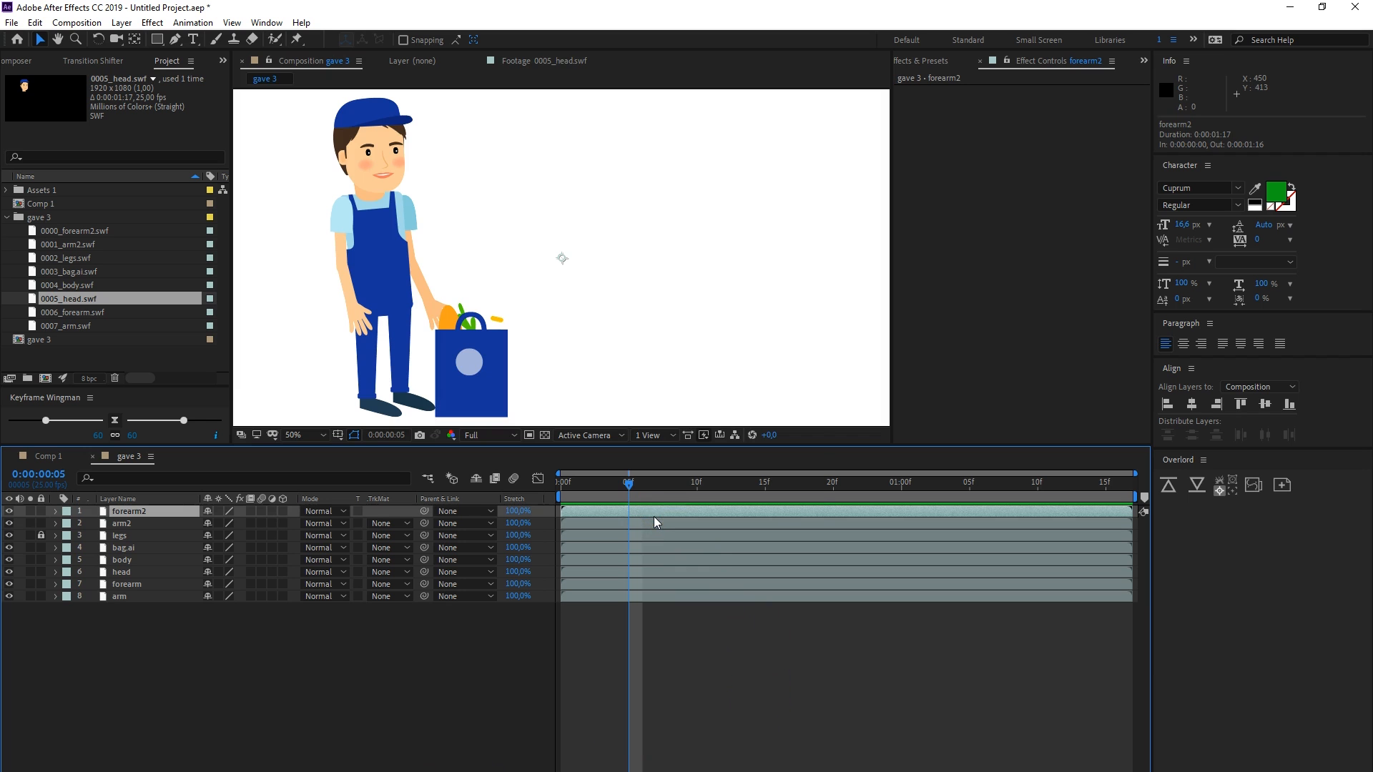
left_click(120, 23)
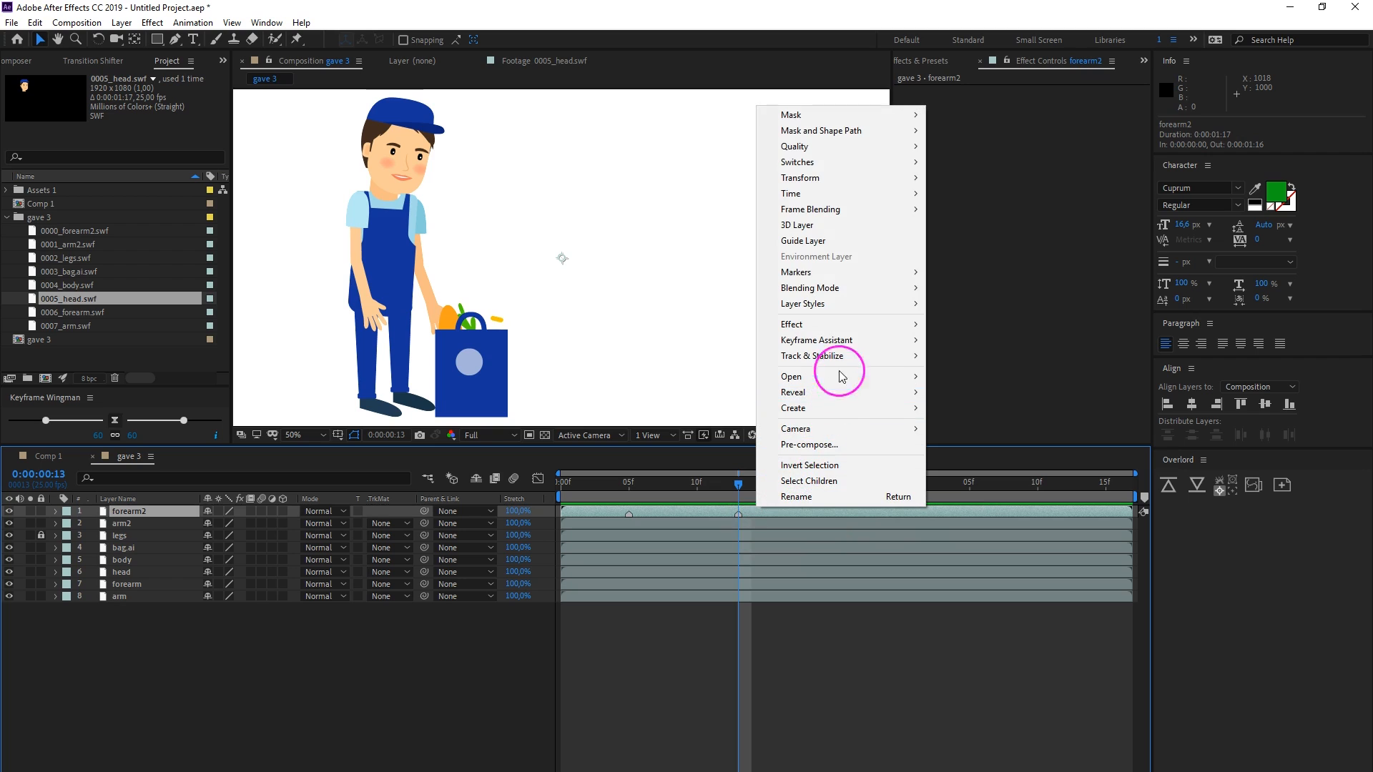
mouse_move(796, 272)
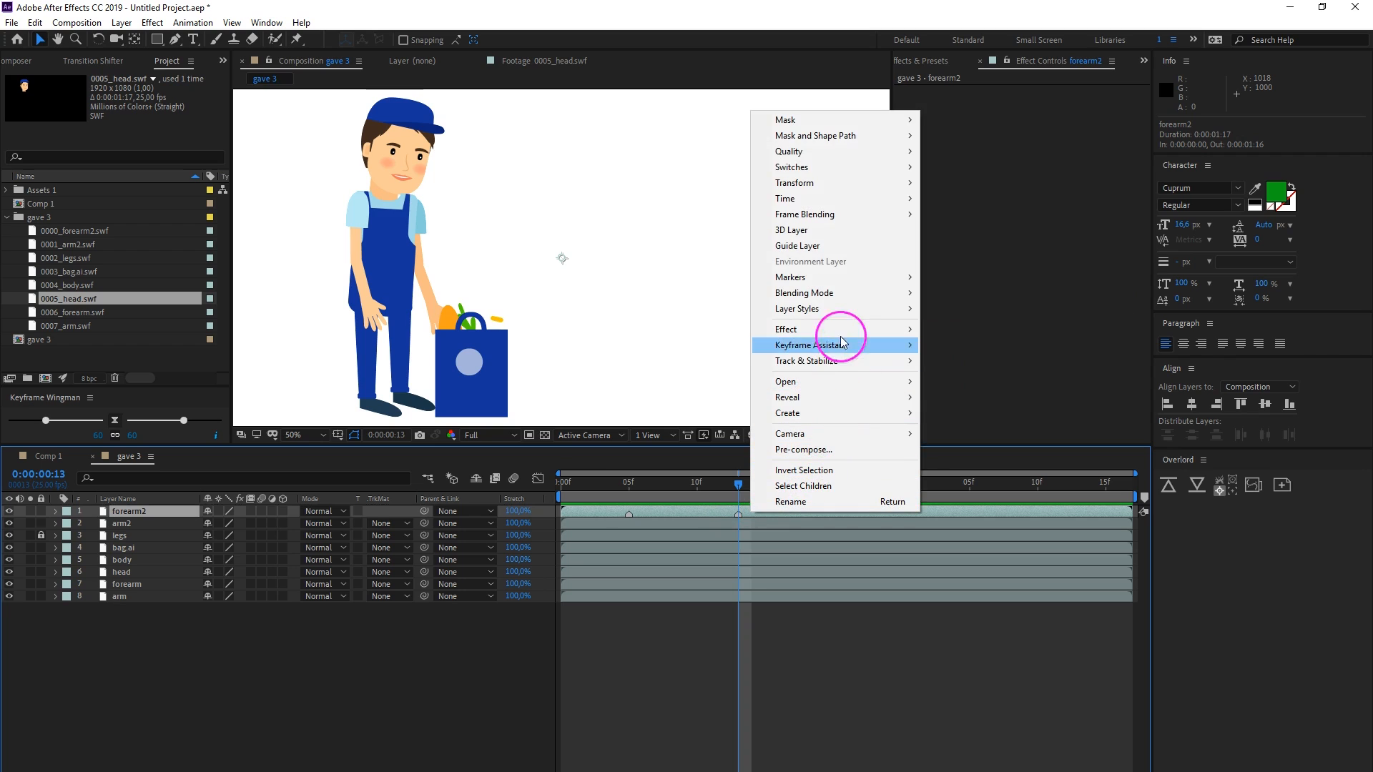
mouse_move(789, 278)
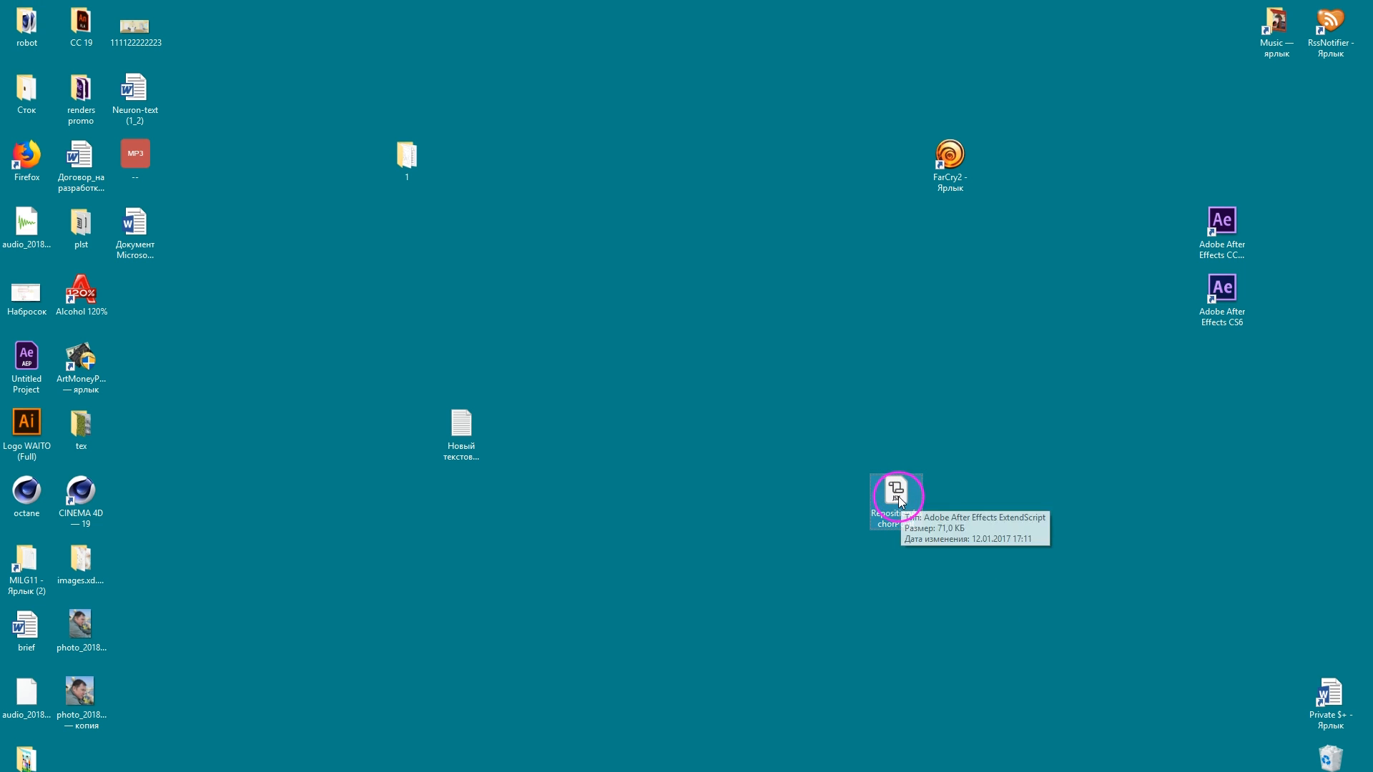
Run the RepositionAnchorPoint .jsx file from the desktop to install its panel in After Effects
double_click(896, 489)
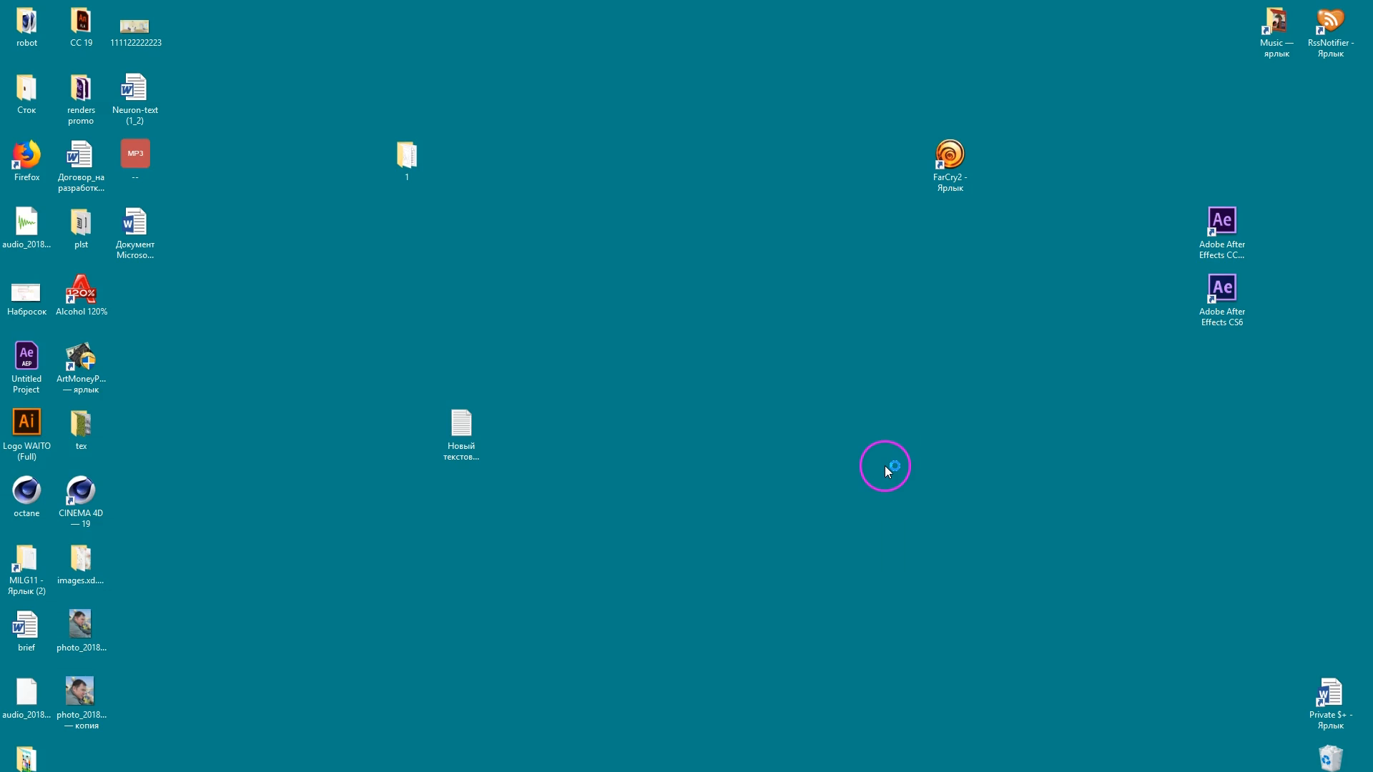
double_click(1222, 220)
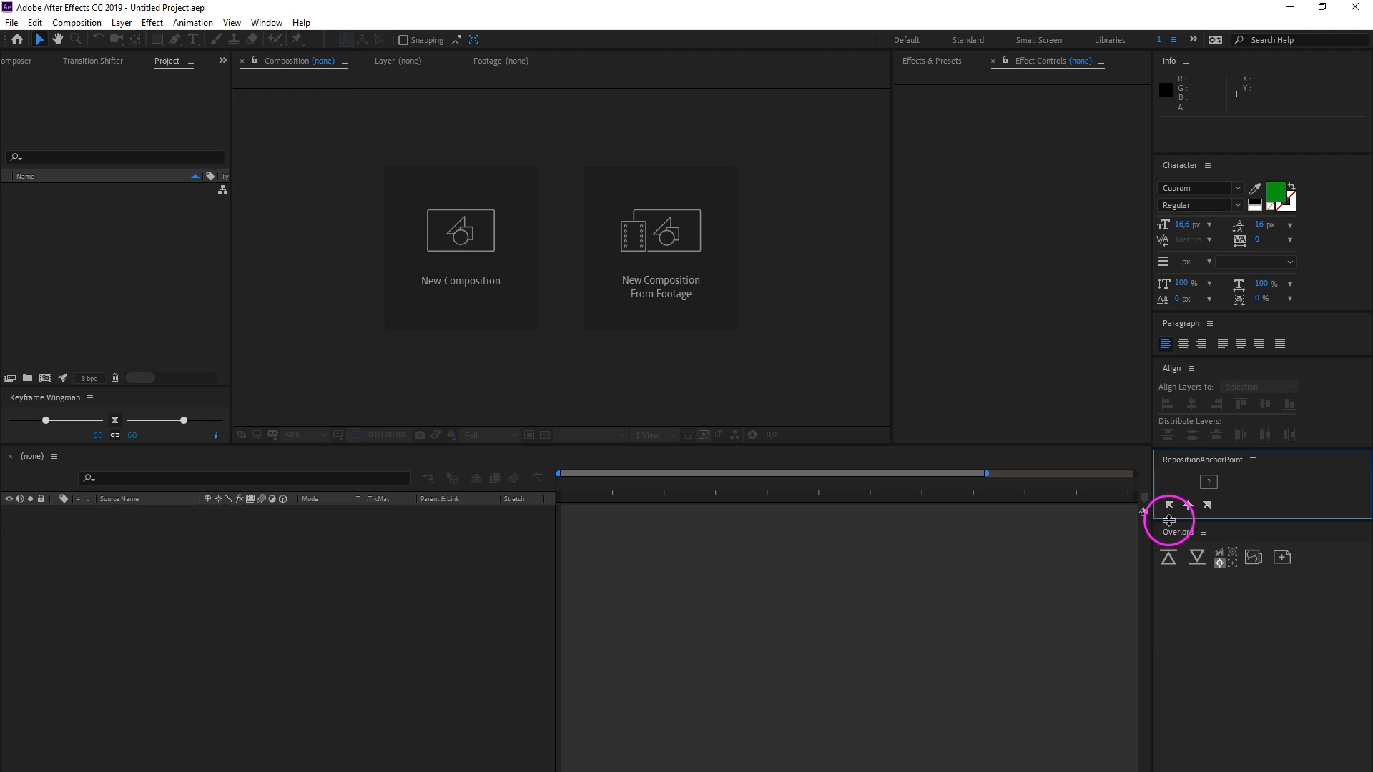
Try Reposition with no comp, dismiss the error, create Comp 1 with a white solid, then show About After Effects
left_click(1187, 523)
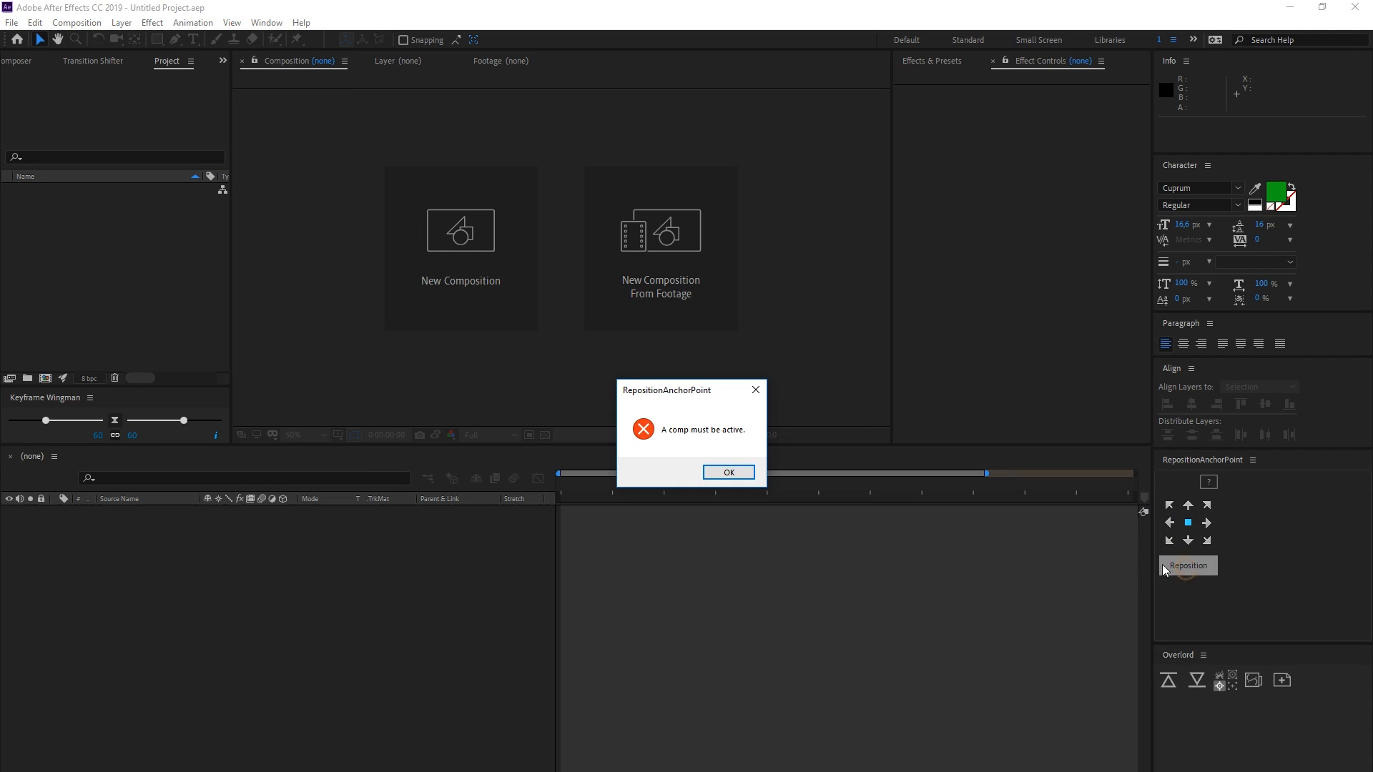
left_click(728, 472)
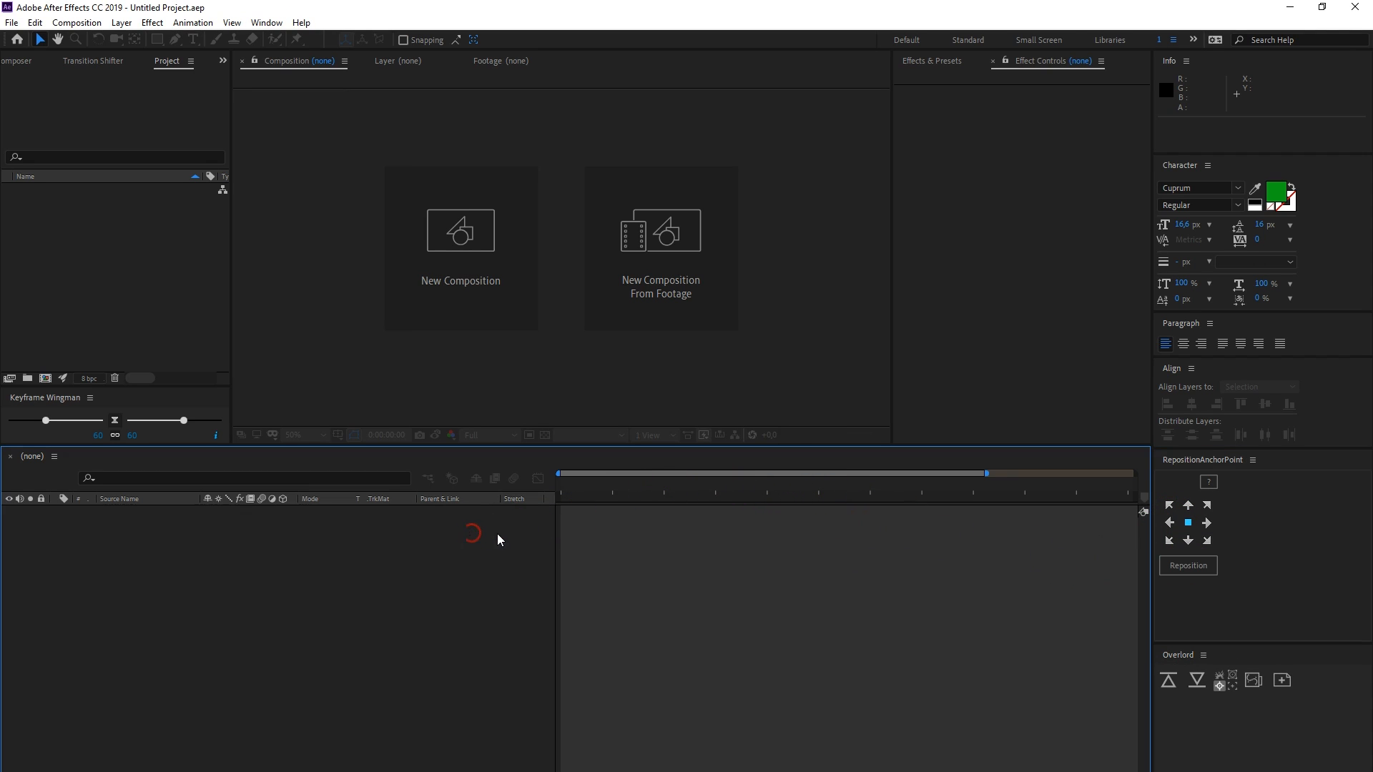
left_click(460, 249)
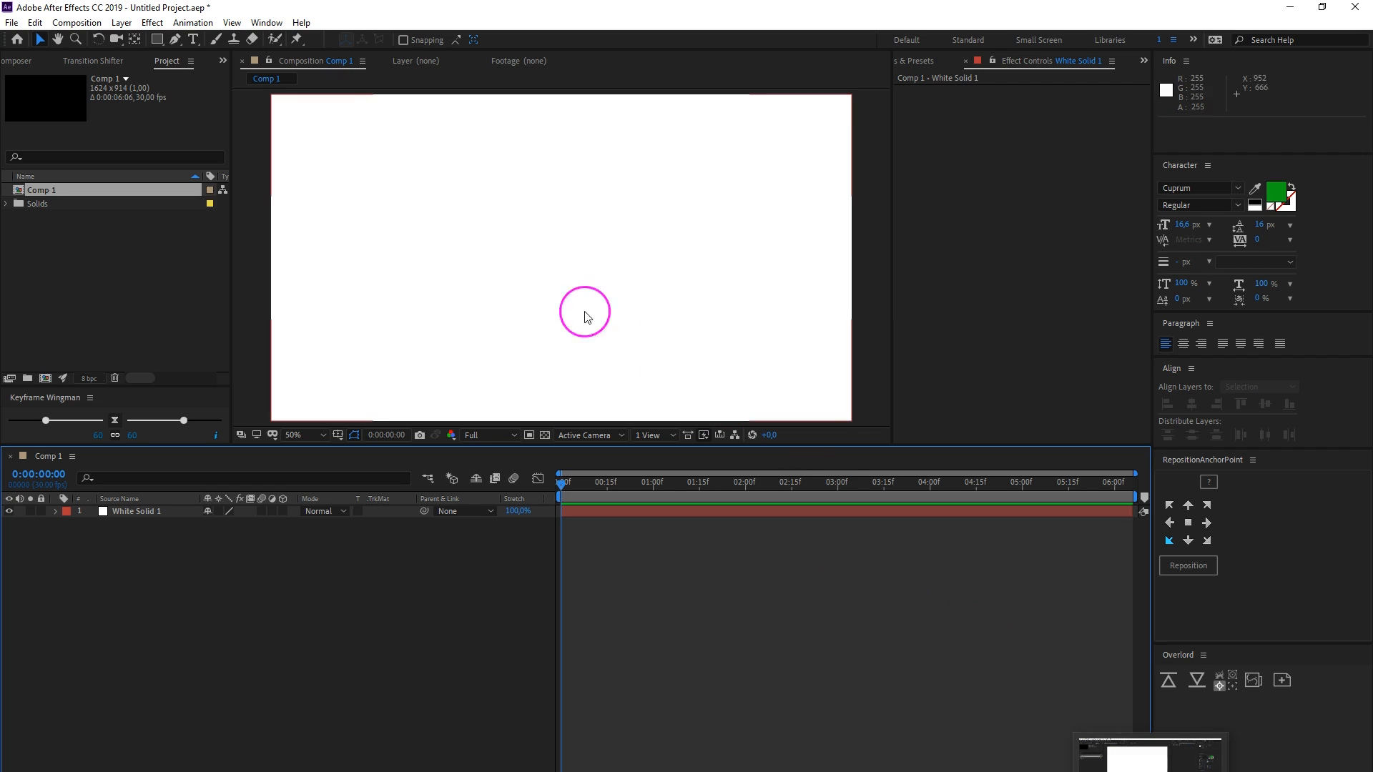
left_click(303, 23)
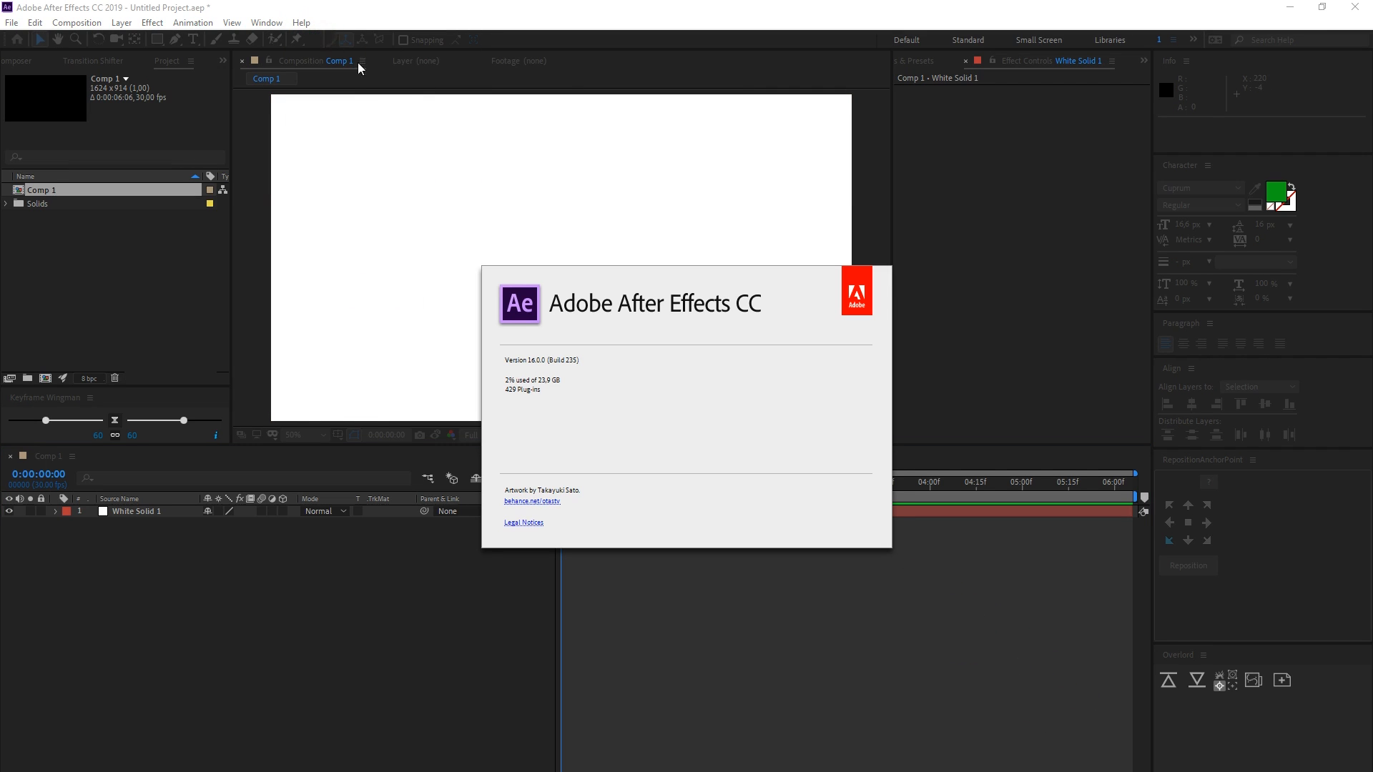